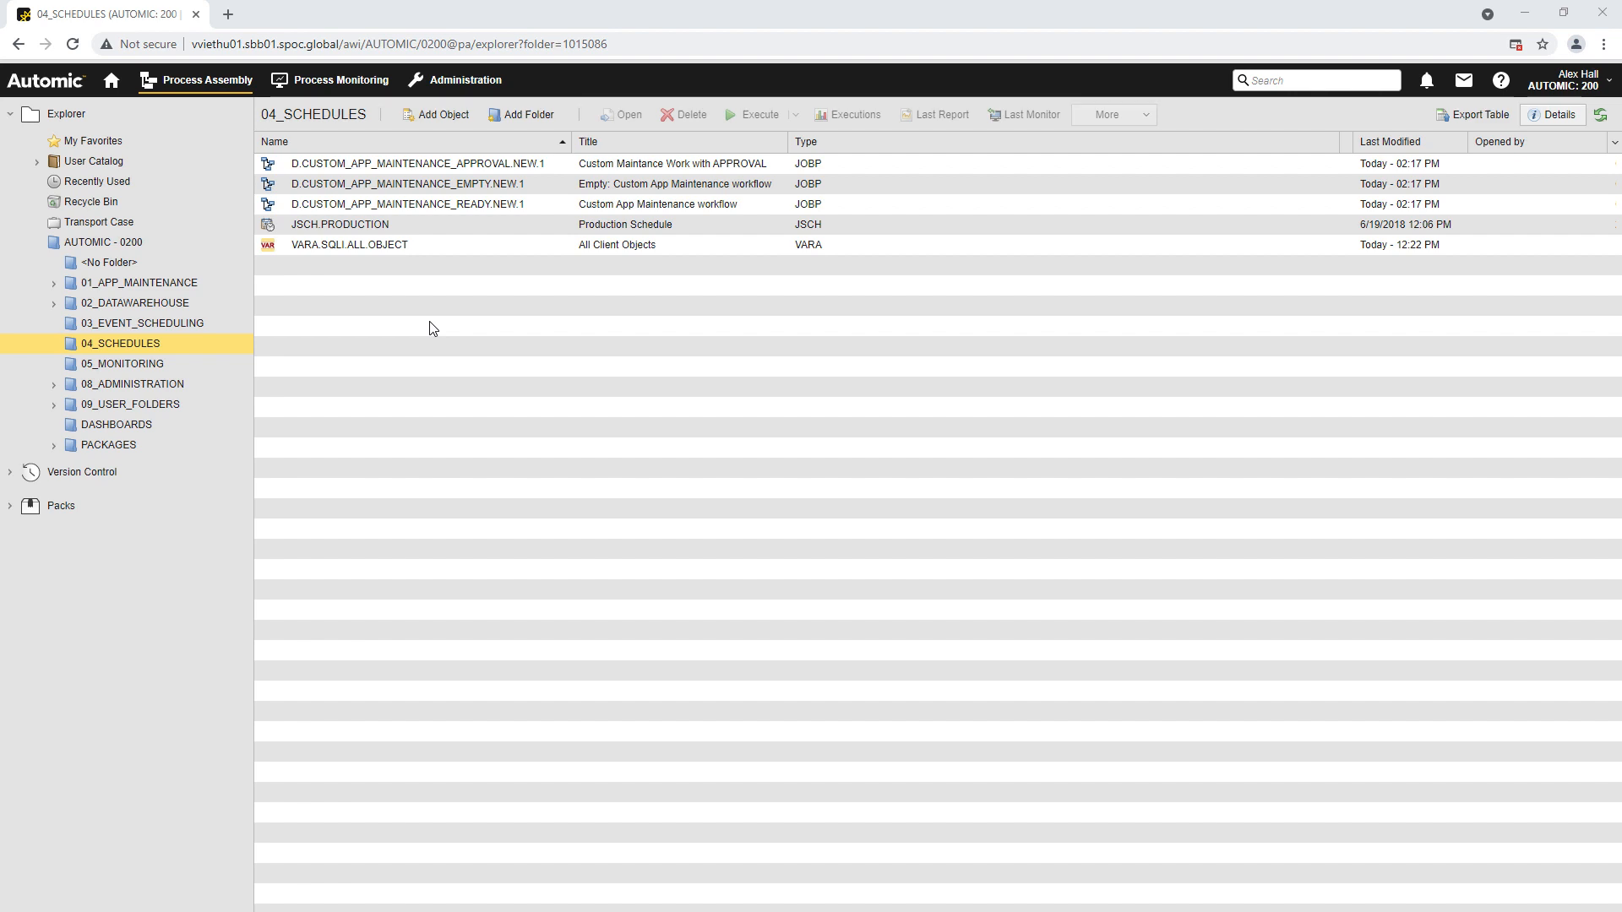
Open JSCH.PRODUCTION in its own tab and close the 04_SCHEDULES explorer page
left_click(339, 225)
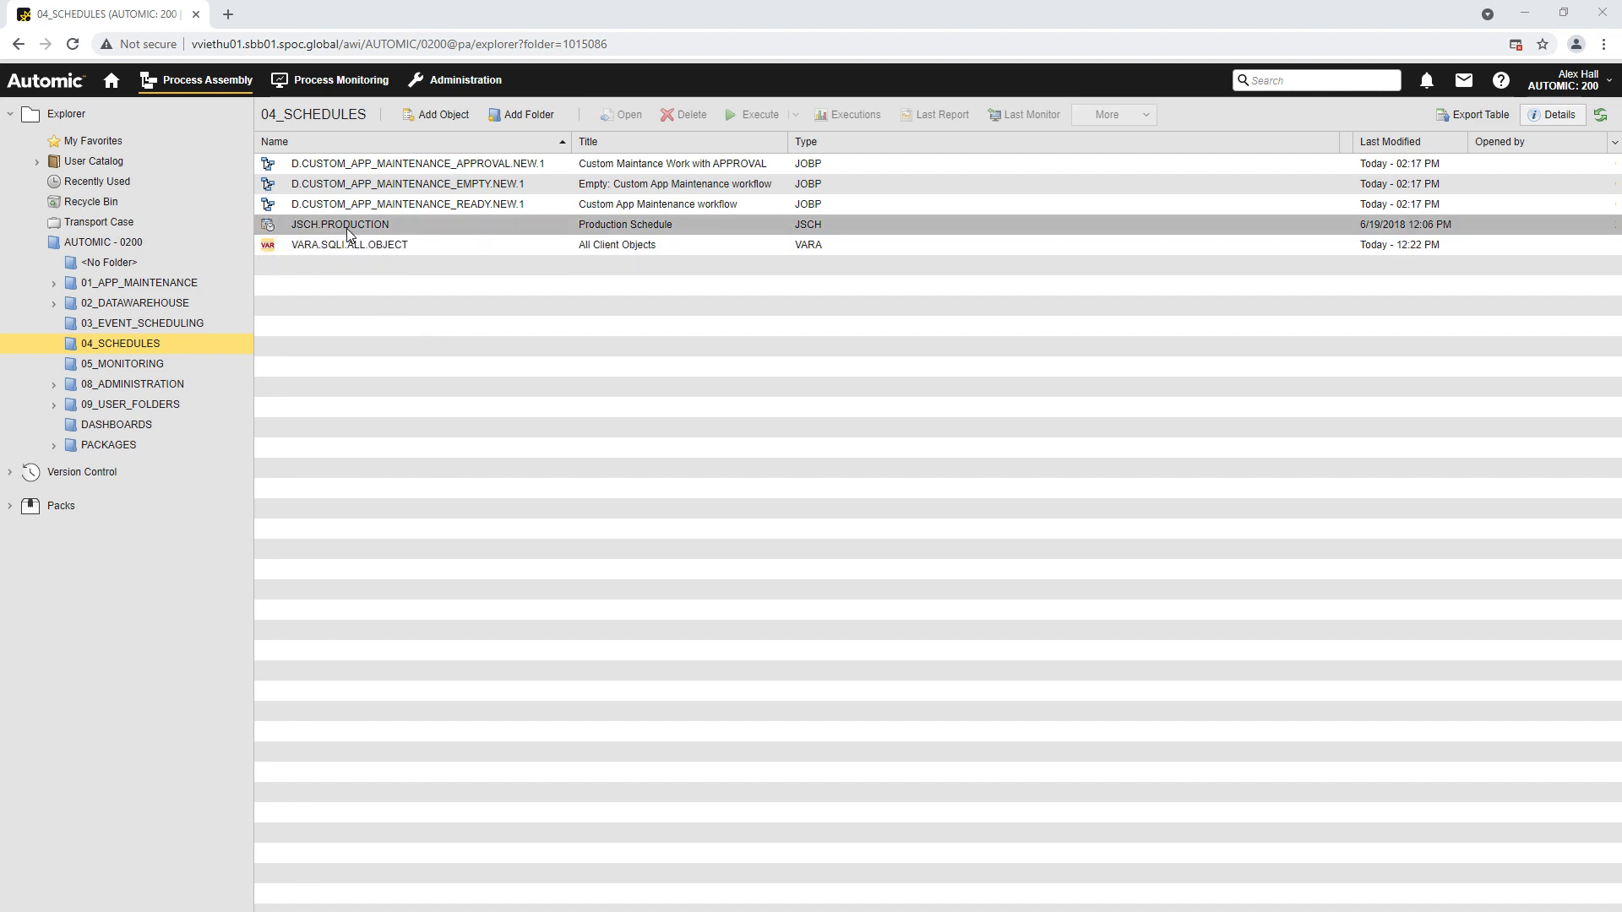
double_click(340, 224)
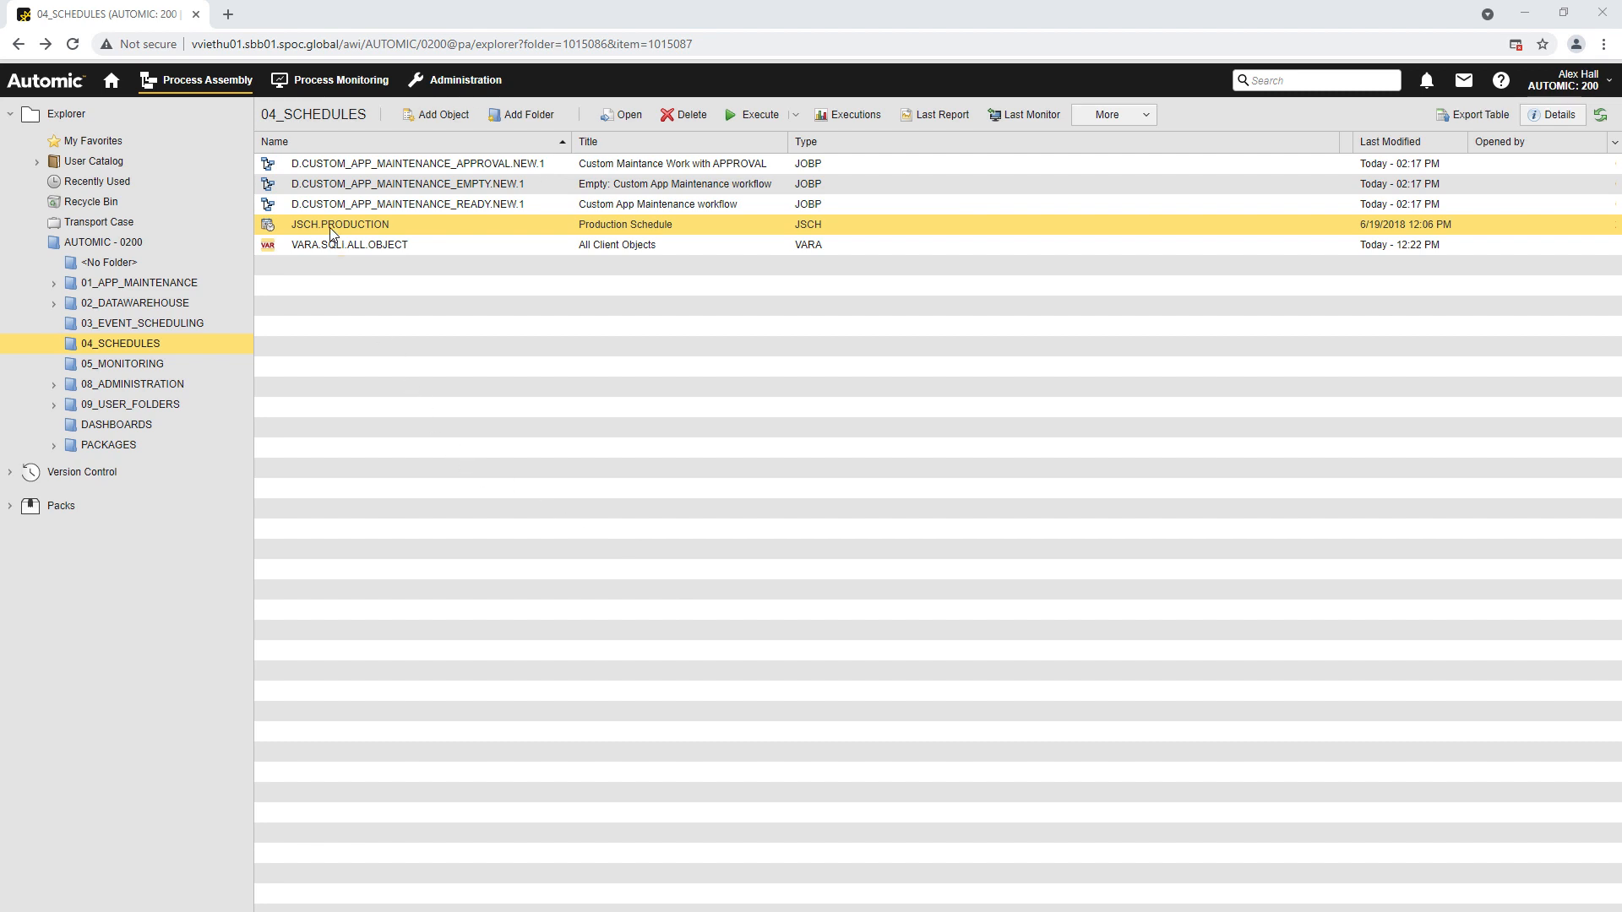
double_click(339, 225)
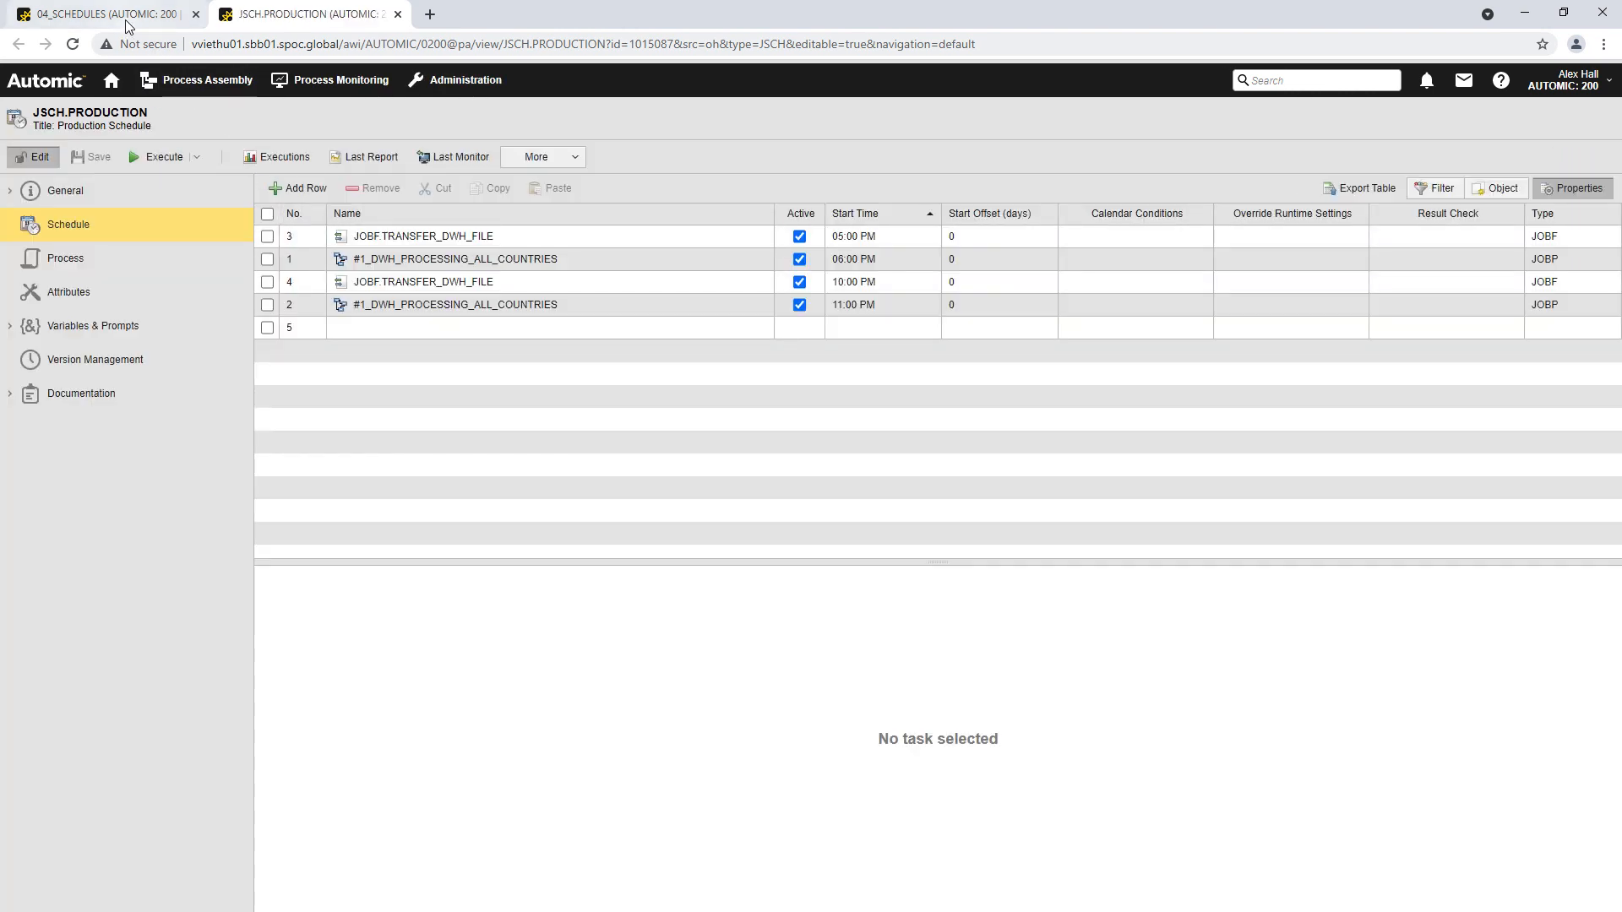
left_click(98, 13)
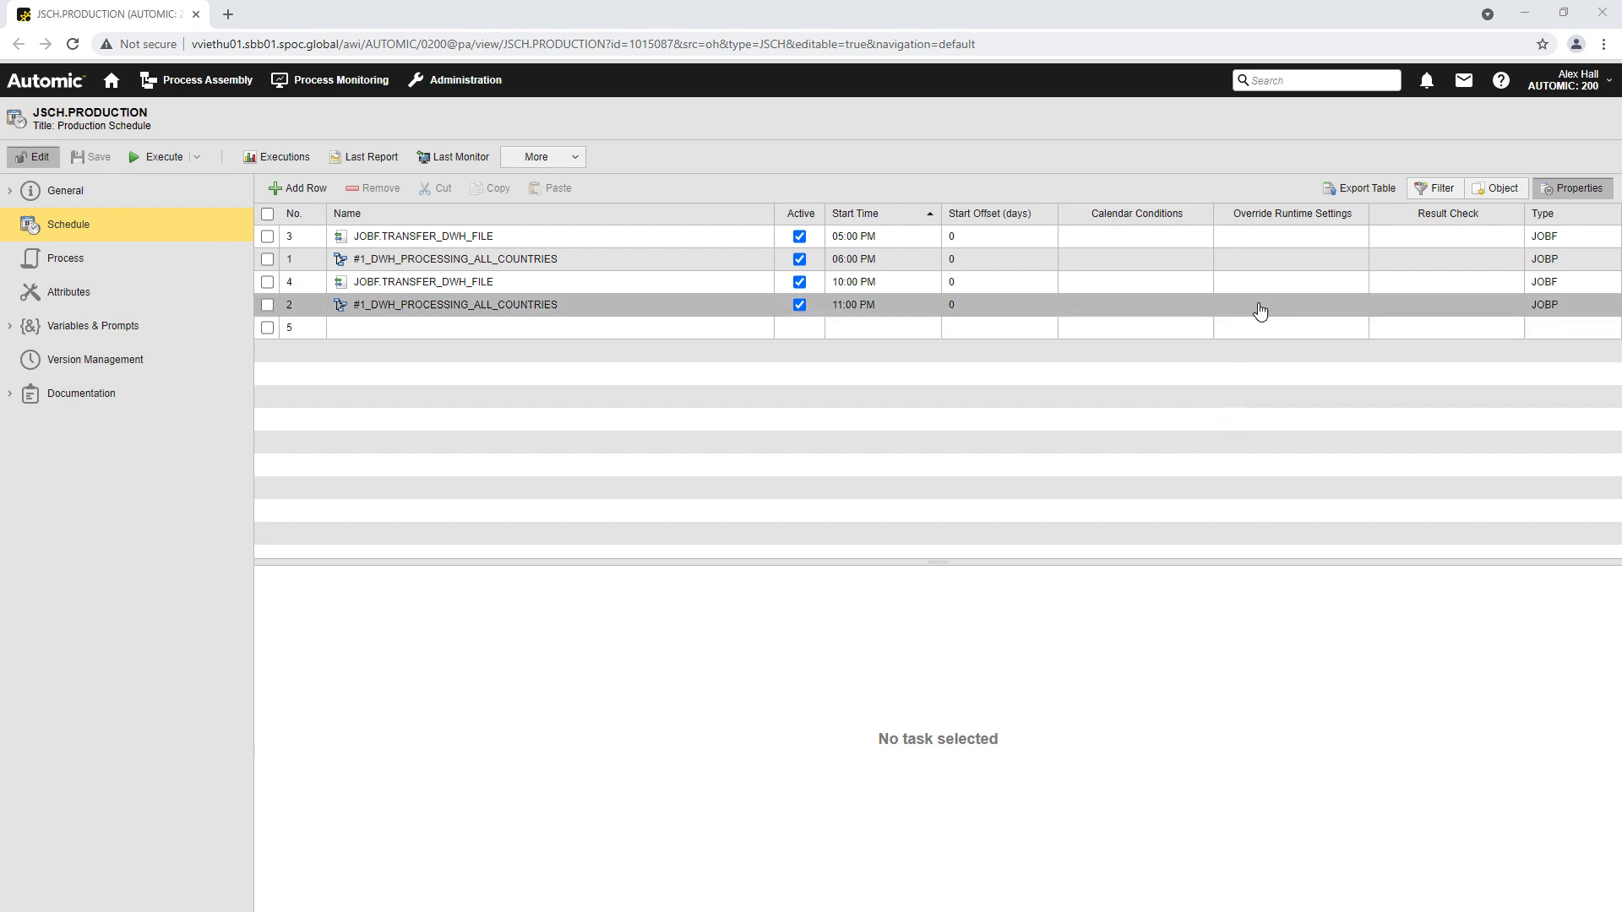
type("main")
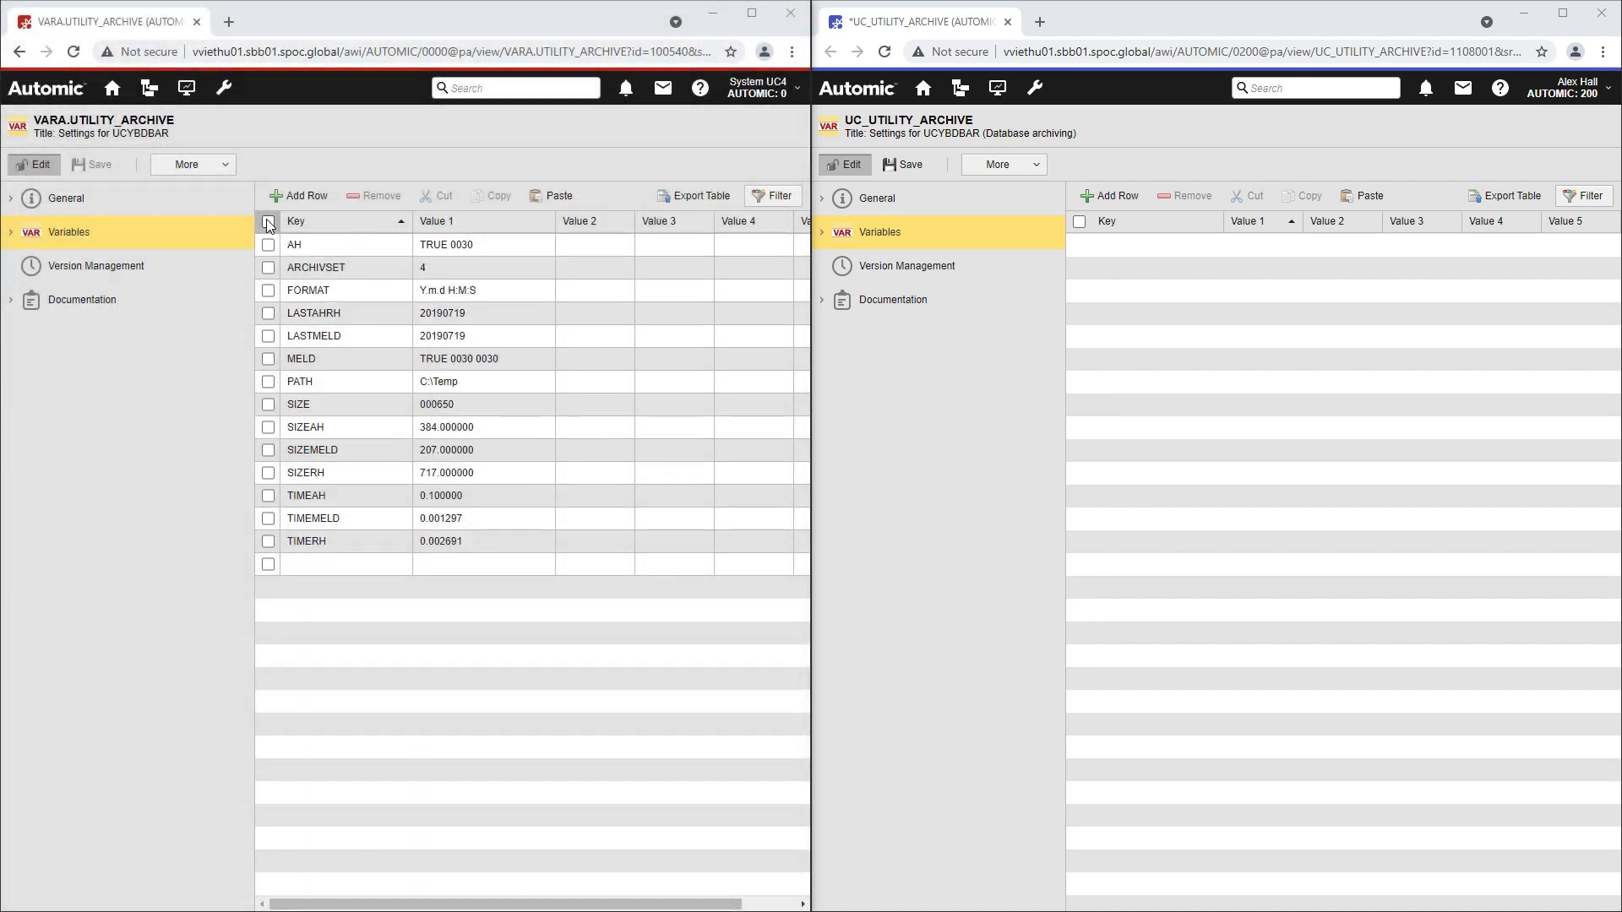
Select all rows in VARA.UTILITY_ARCHIVE's Variables table for copying
left_click(268, 221)
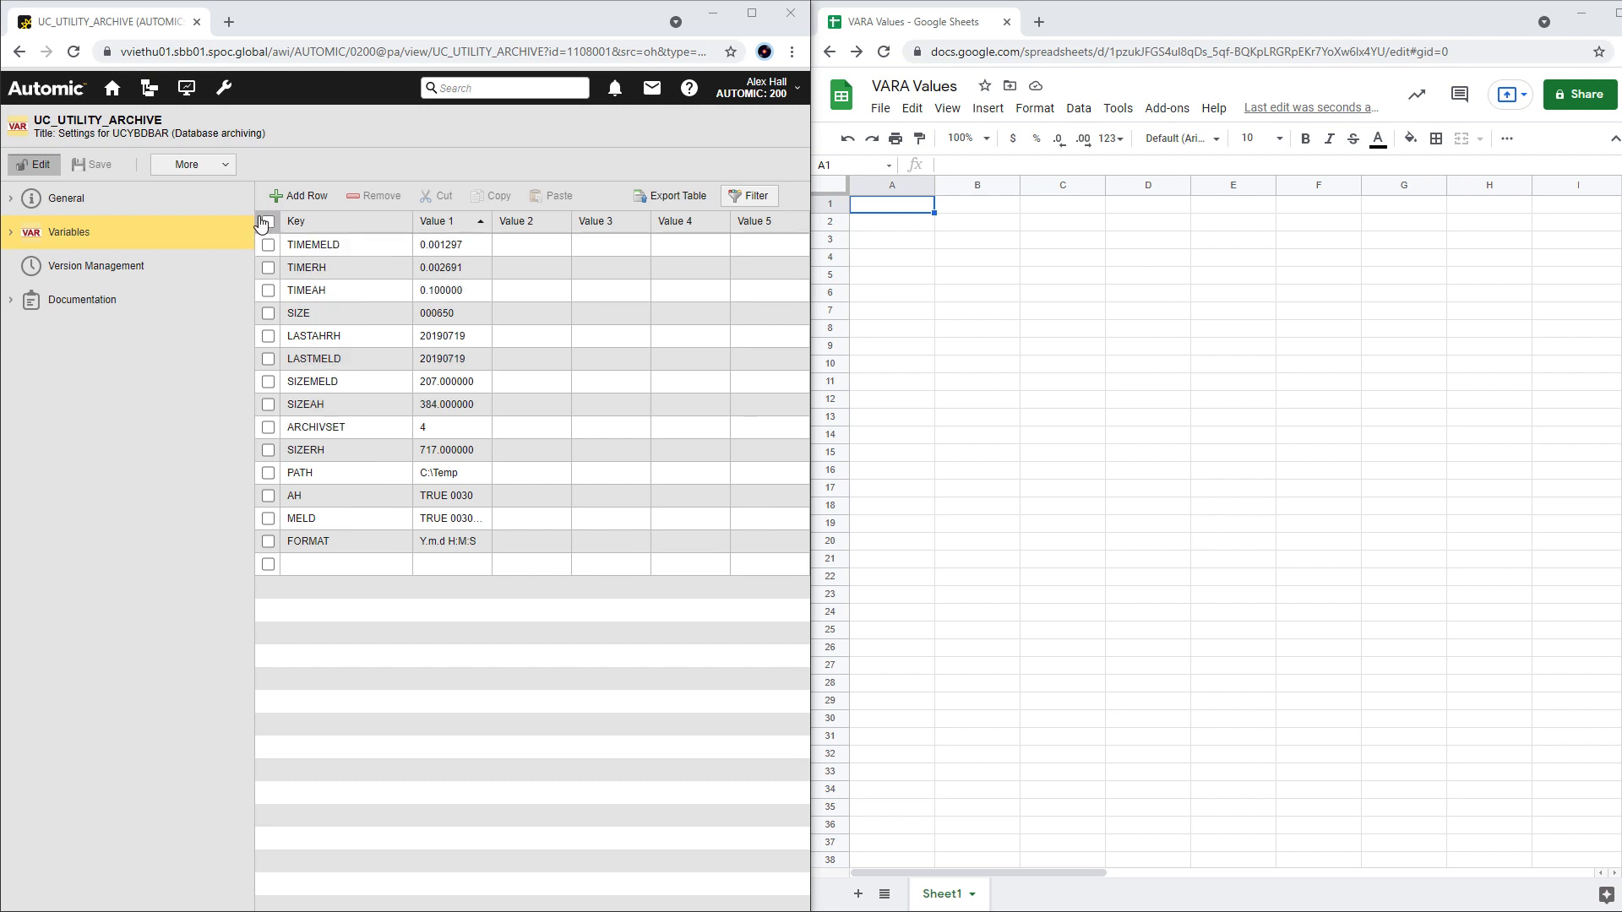
Select every UC_UTILITY_ARCHIVE variable row and bring up the row actions to copy them
left_click(268, 220)
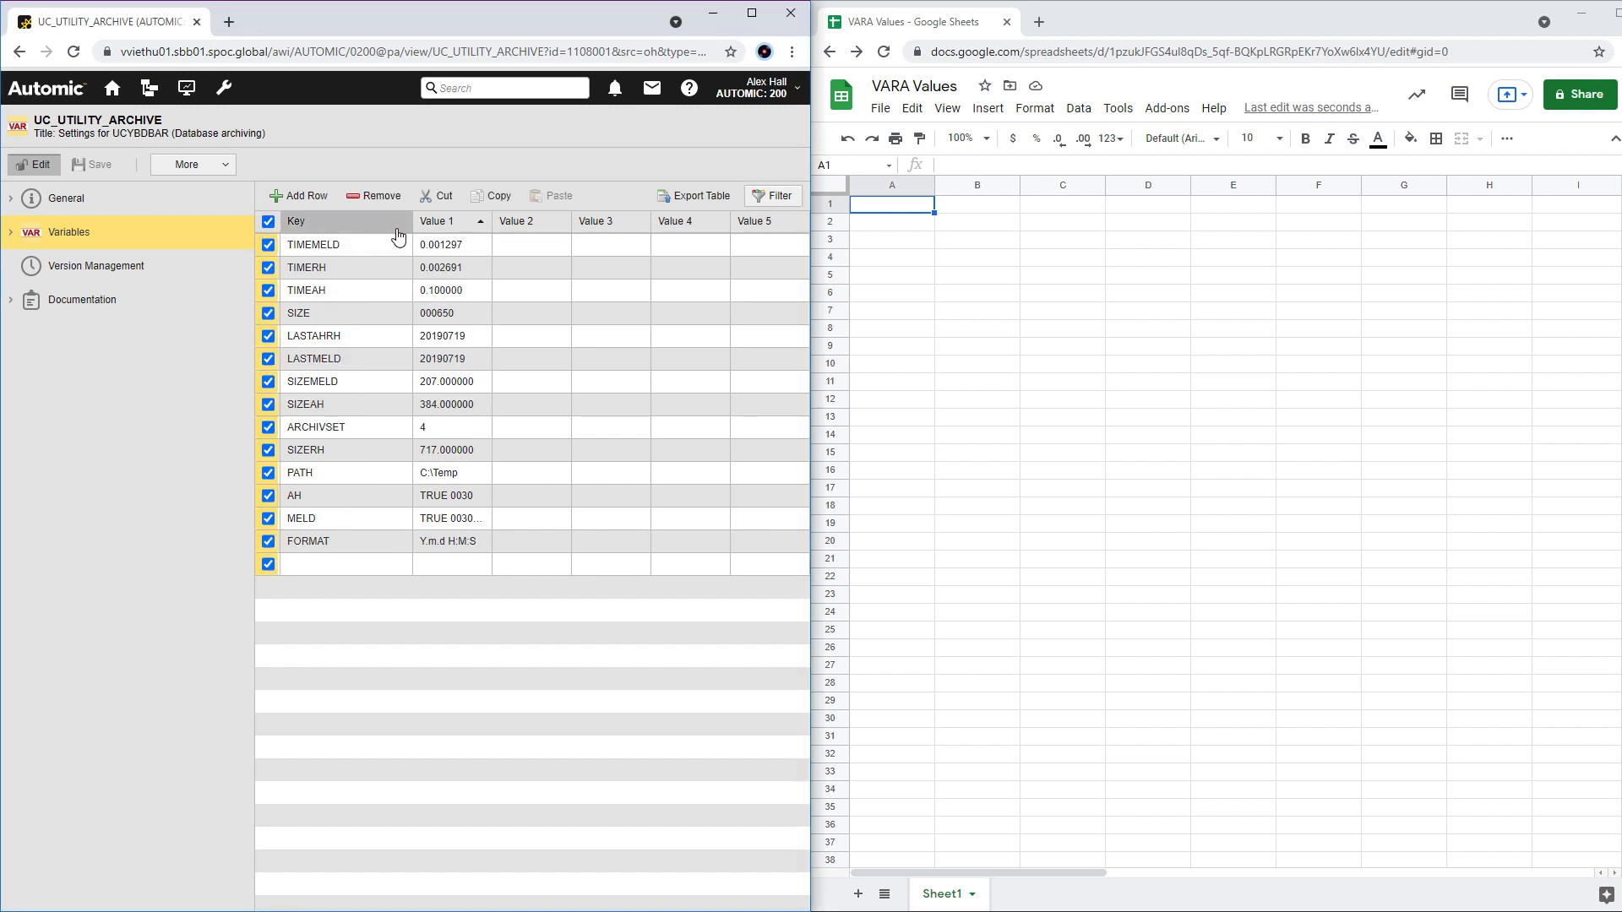
left_click(312, 244)
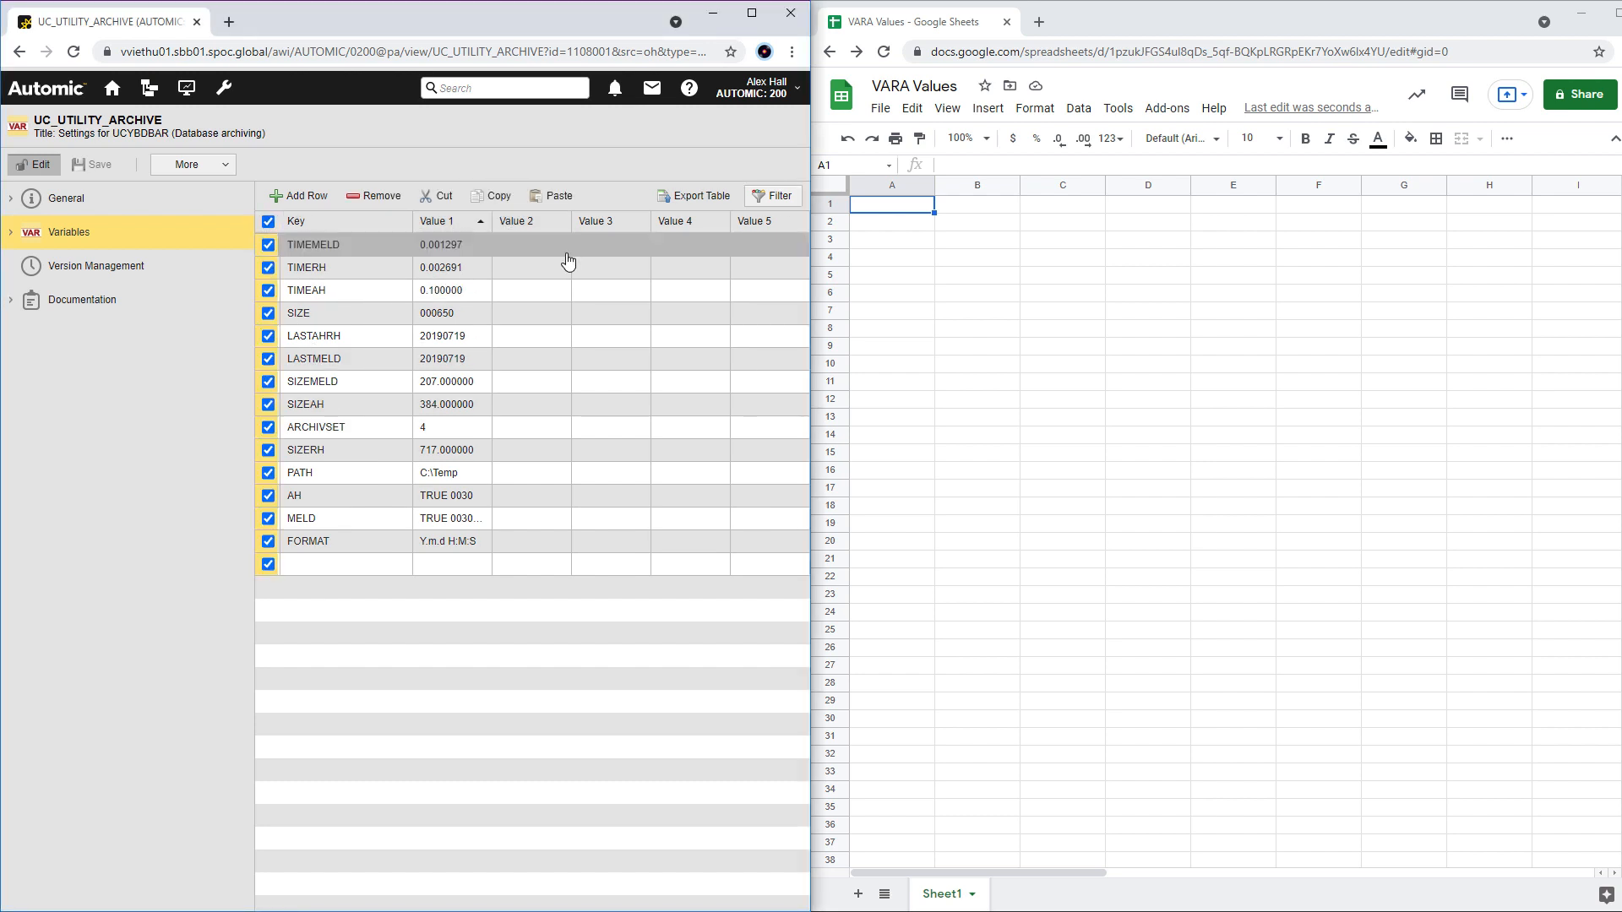
right_click(892, 203)
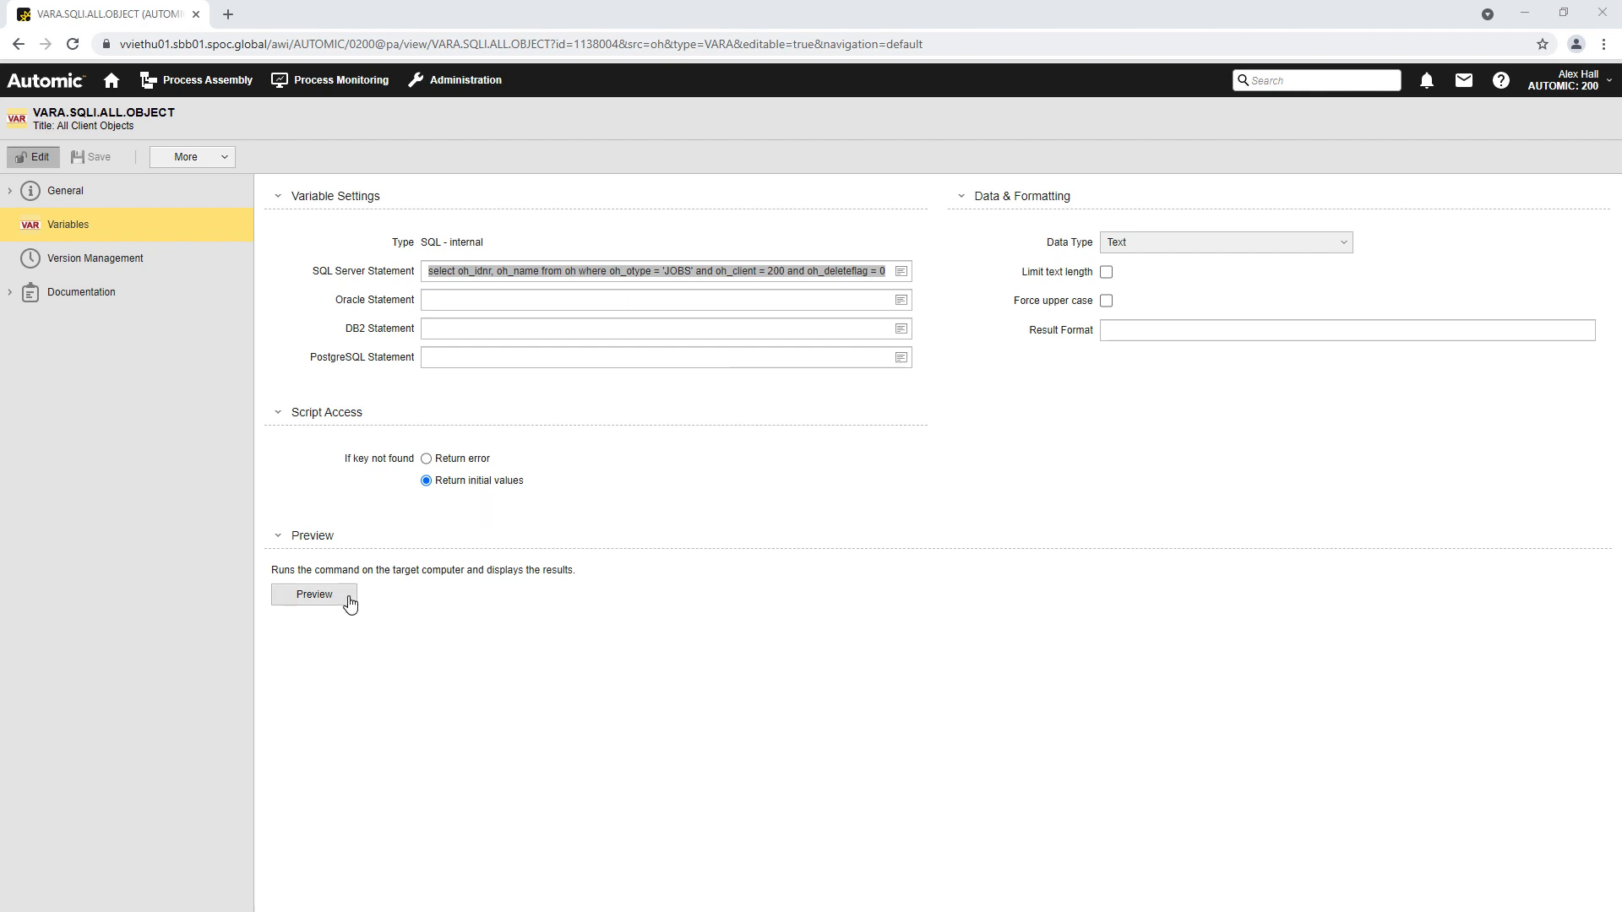
Run the VARA.SQLI.ALL.OBJECT preview and export the 45-row result table
left_click(314, 594)
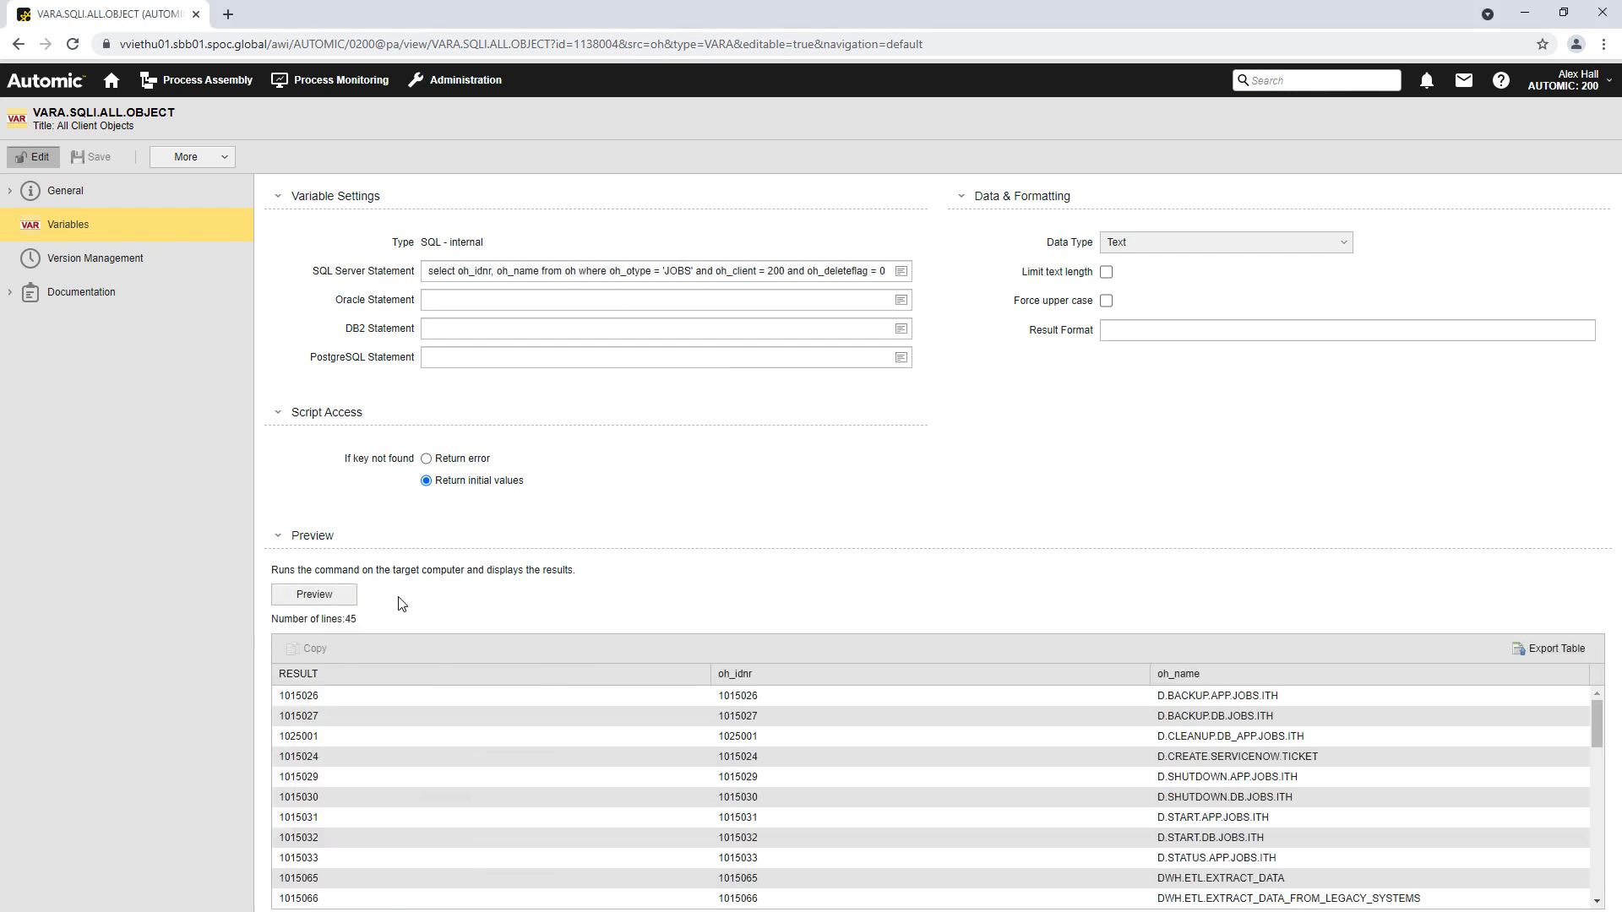
mouse_move(660, 609)
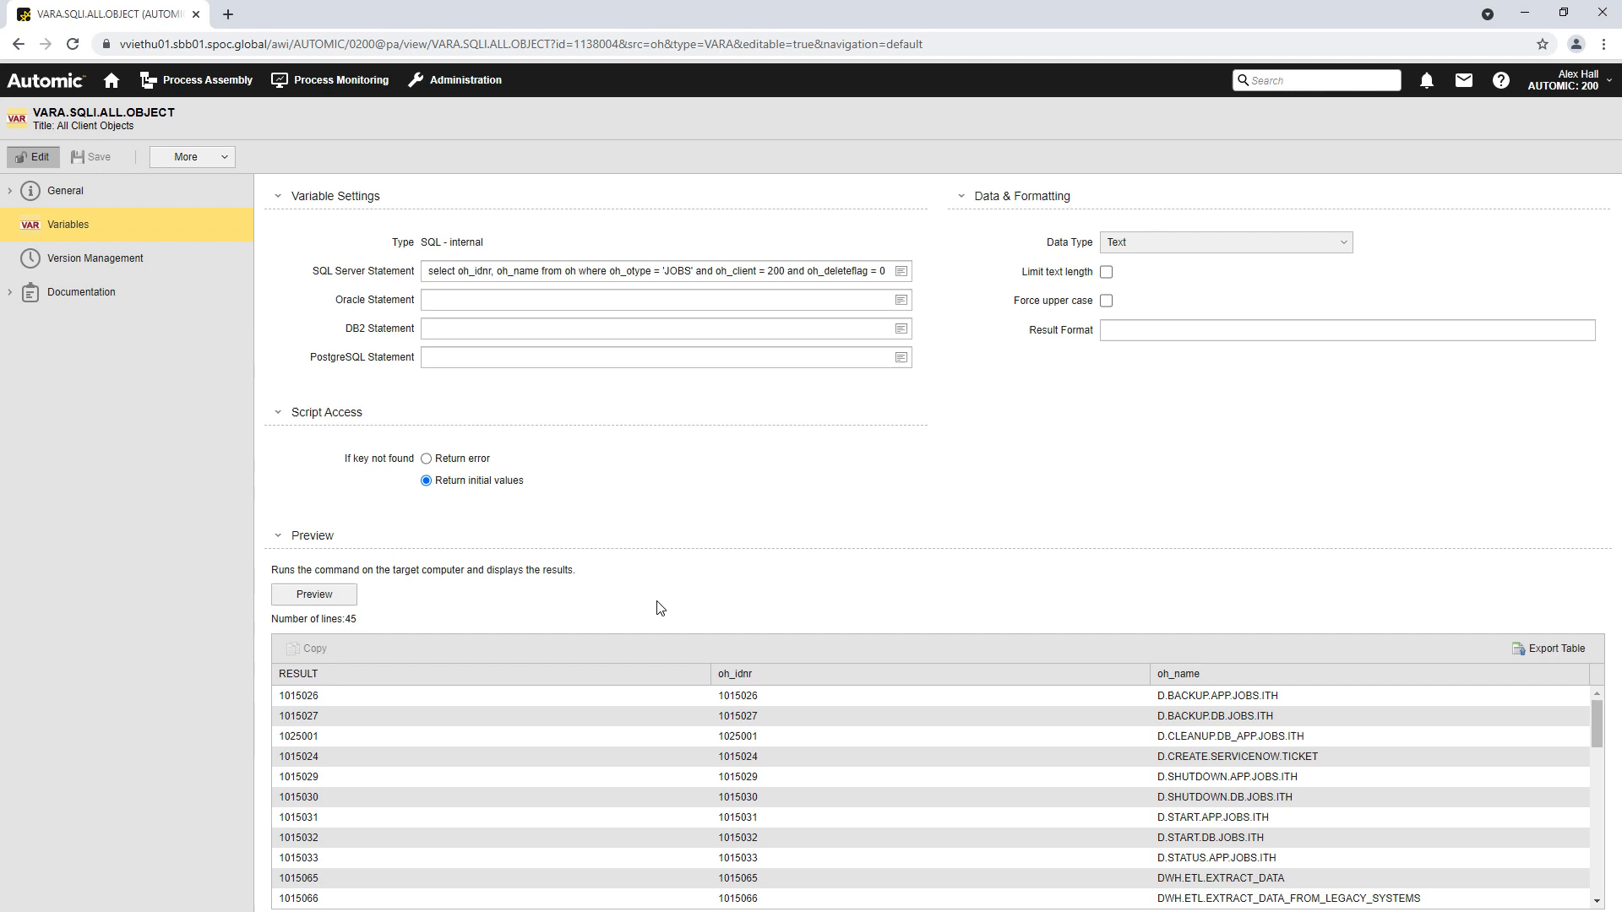
mouse_move(1551, 648)
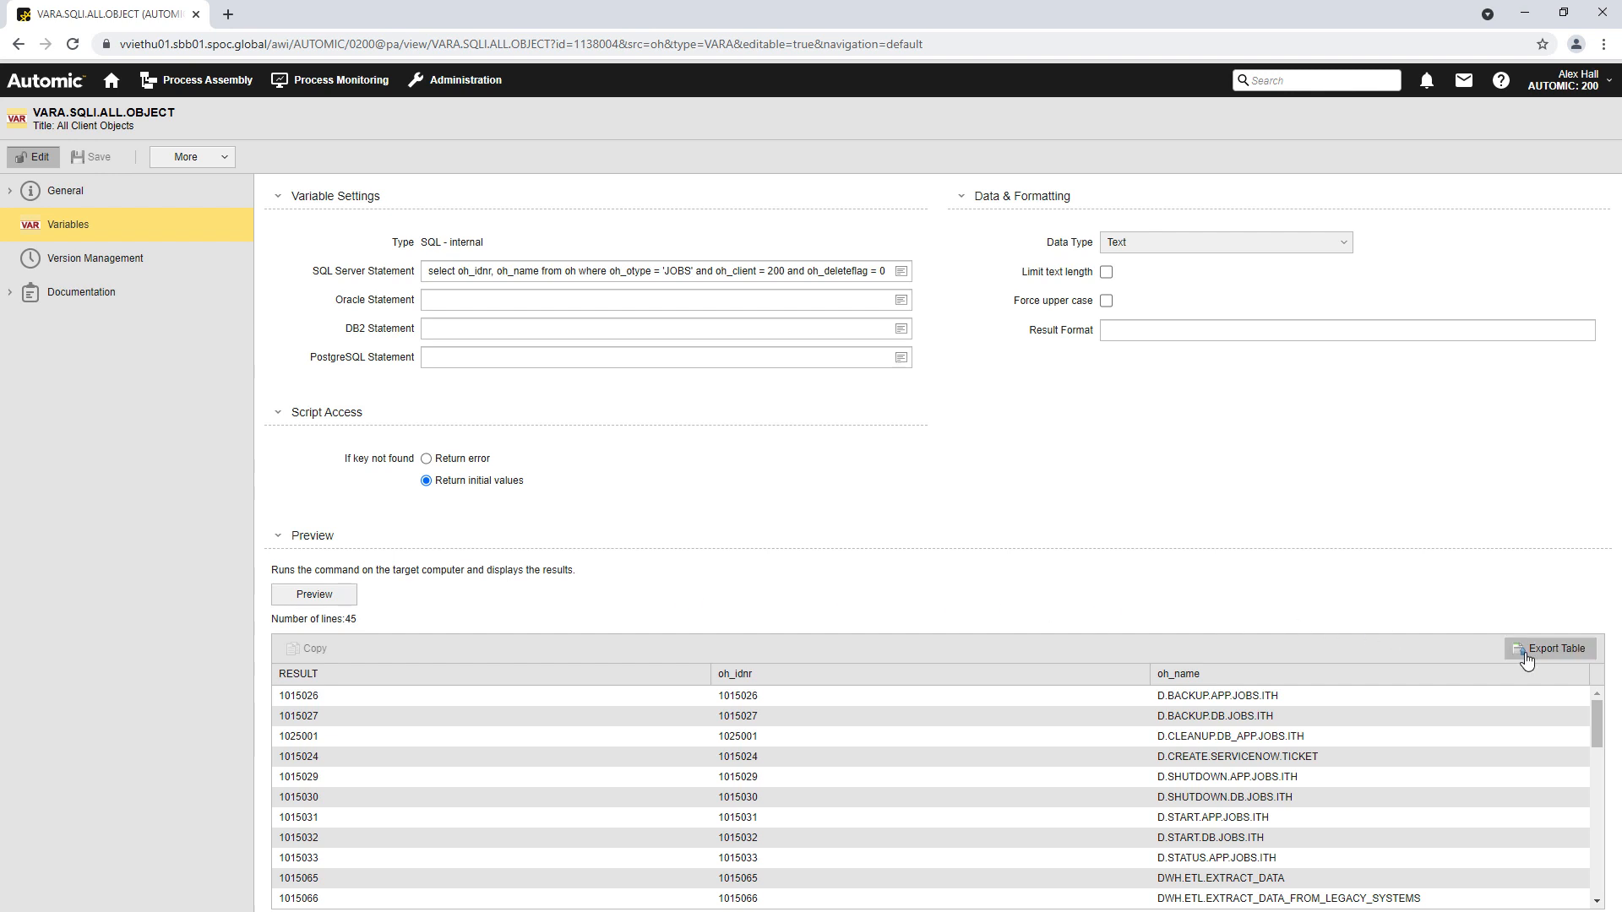
left_click(1541, 649)
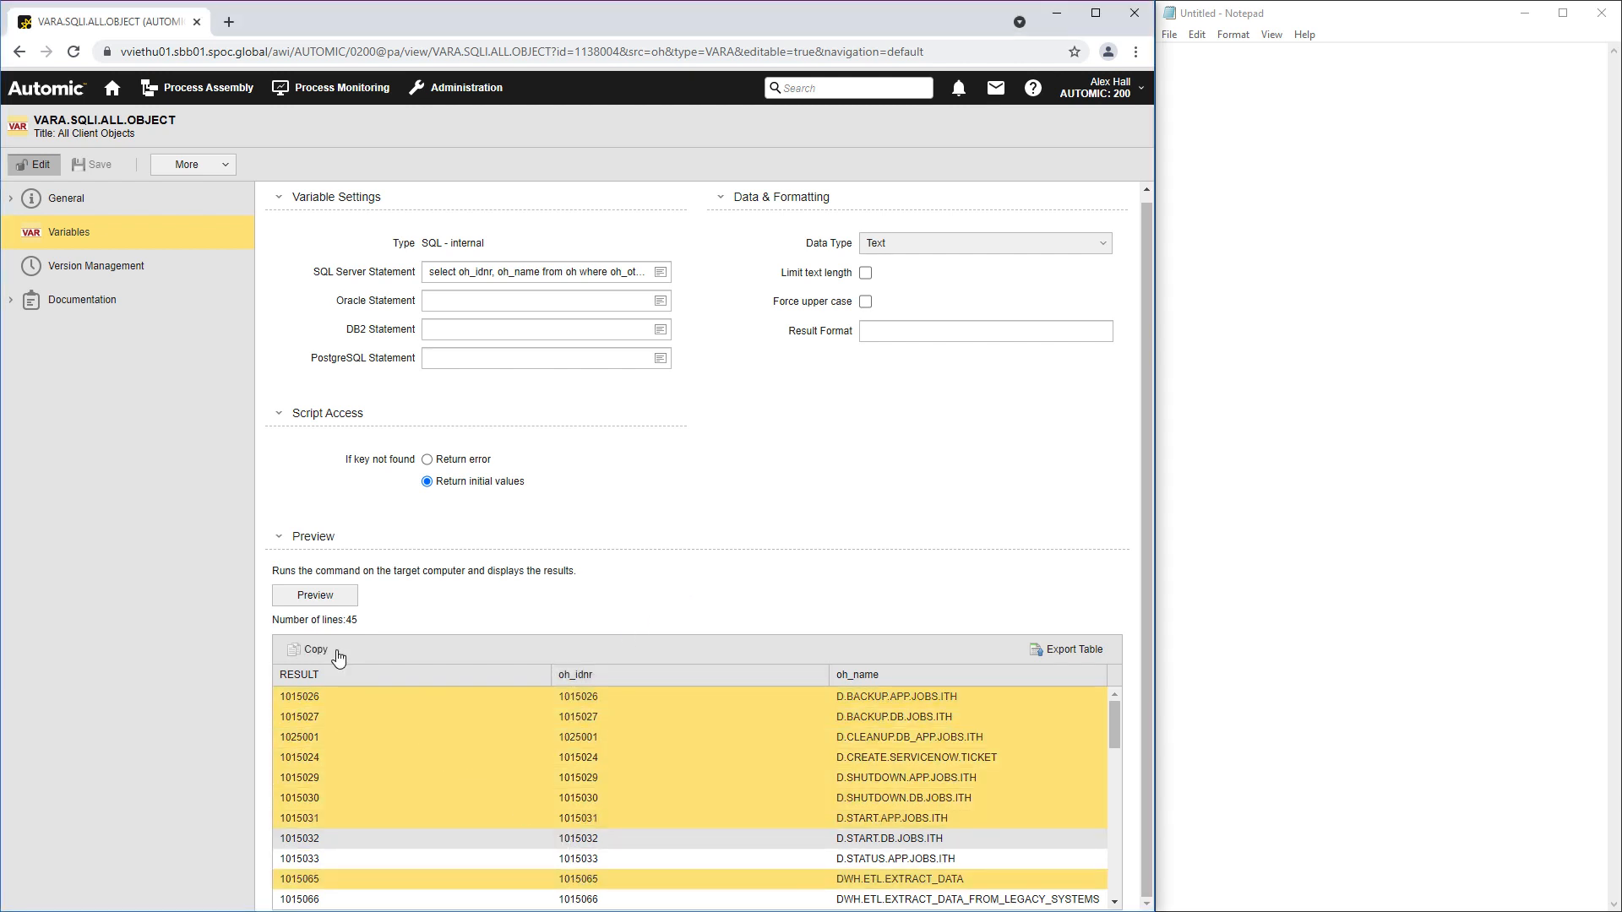
Copy the selected preview result rows and paste them into the empty Notepad document
left_click(309, 650)
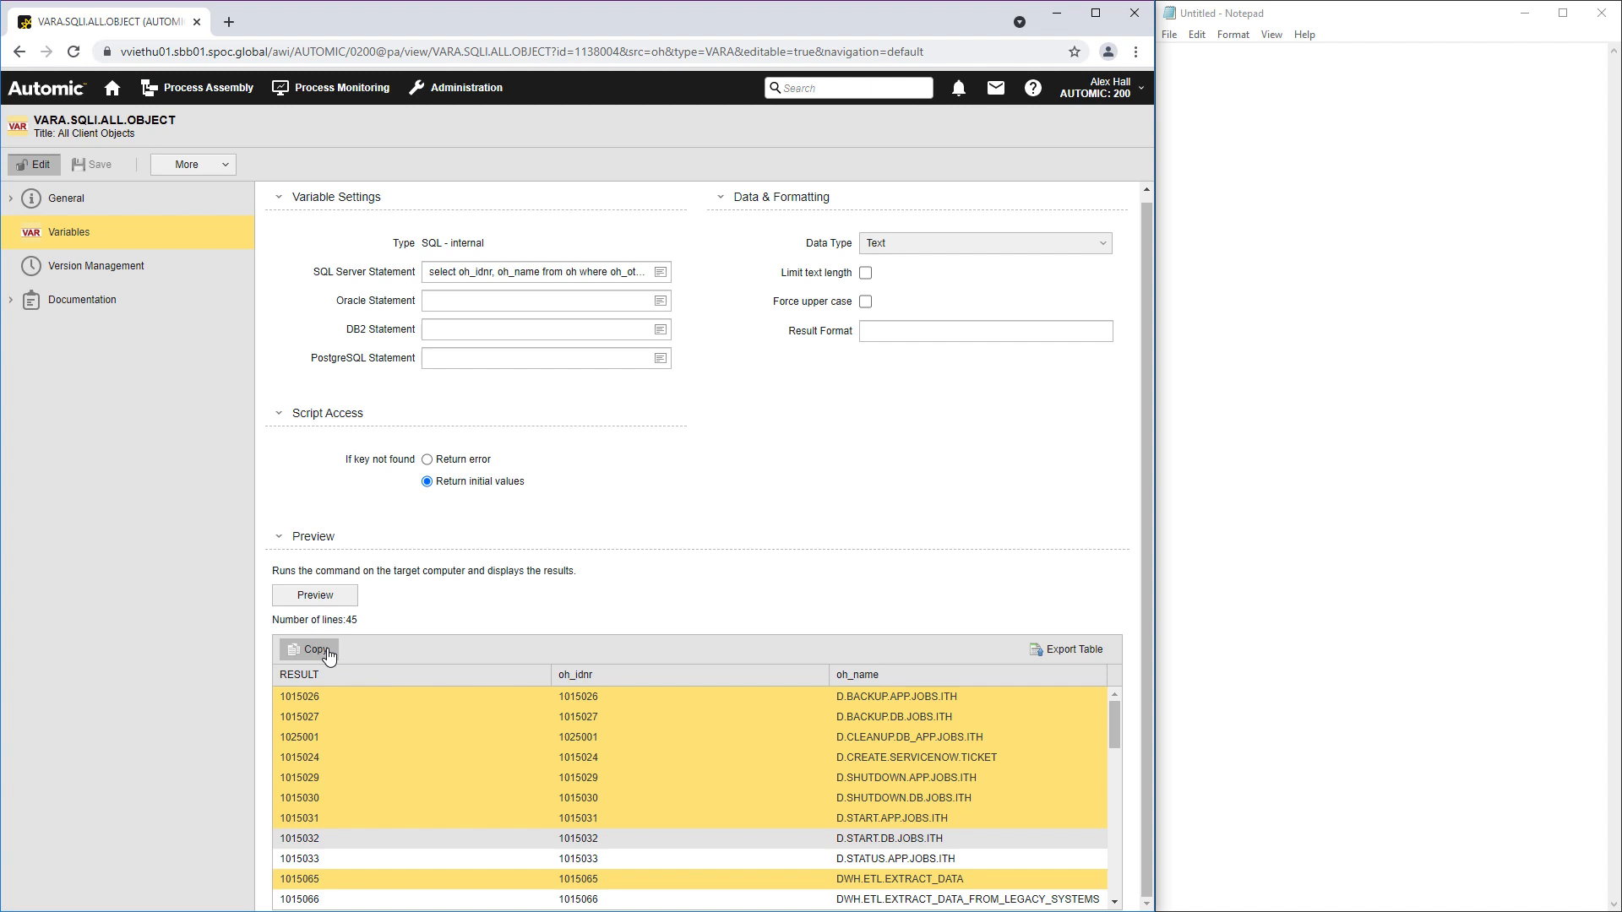
right_click(1249, 313)
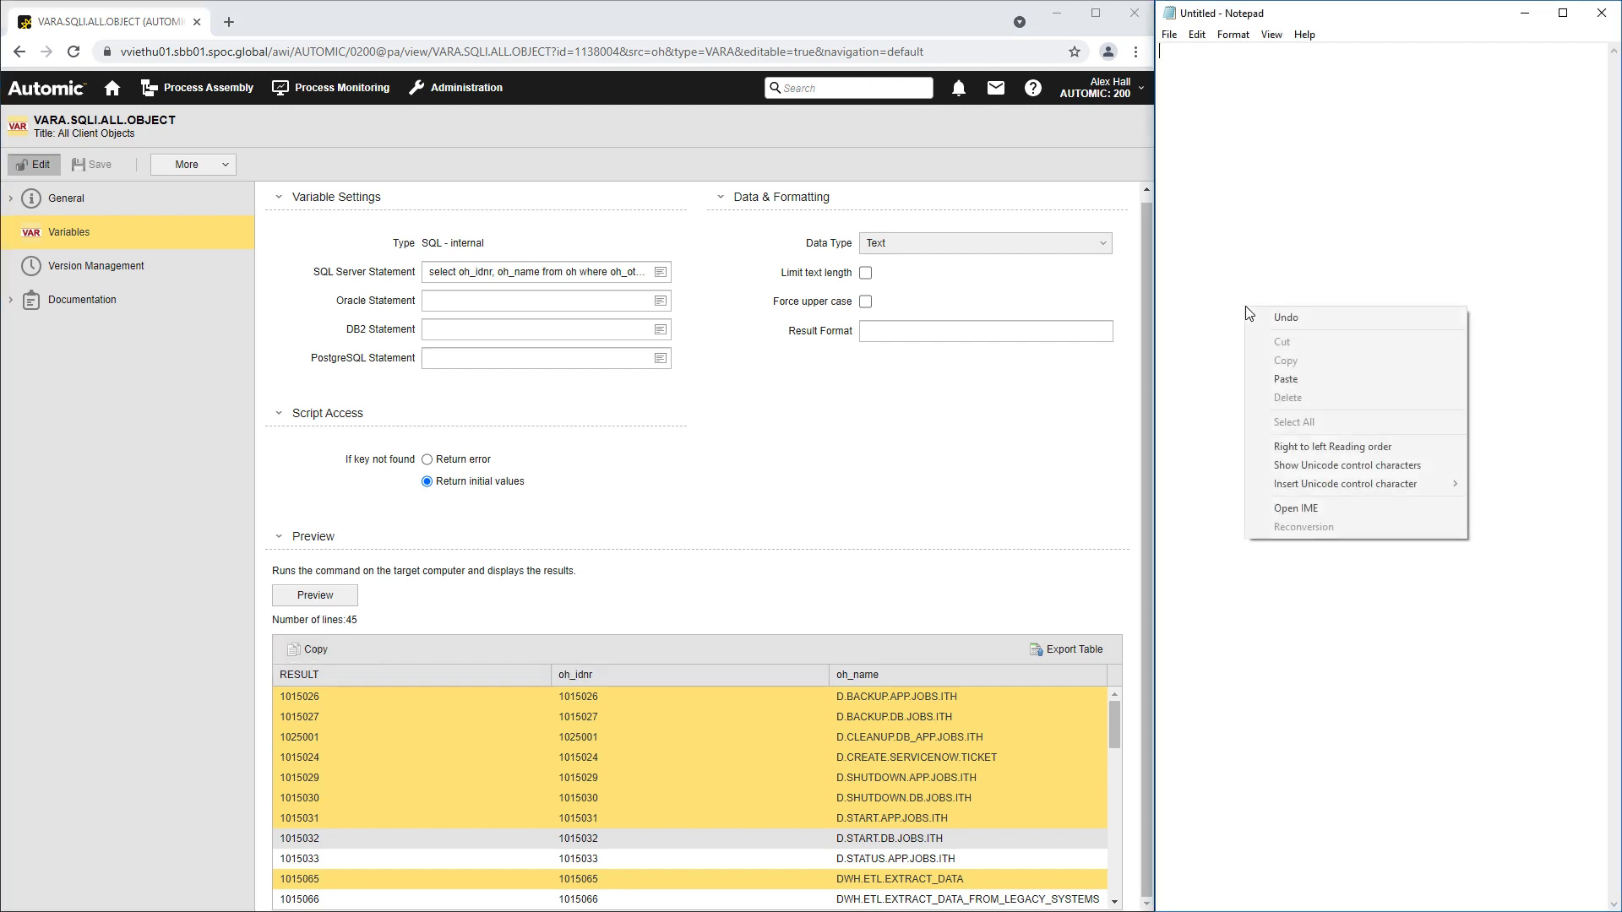
left_click(1286, 379)
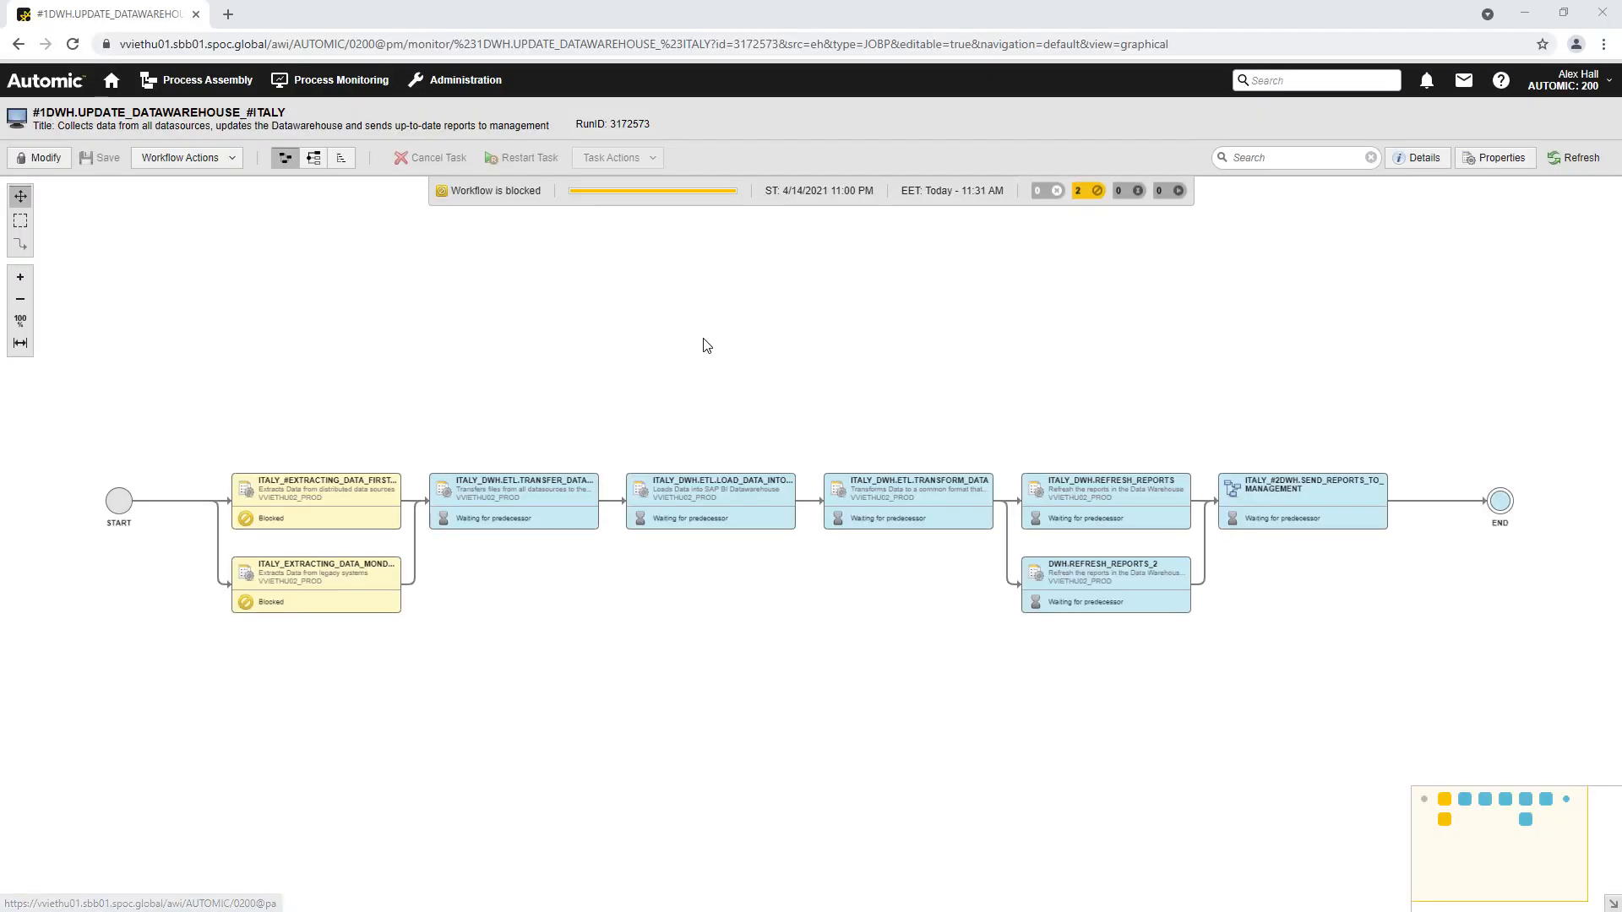
mouse_move(315, 502)
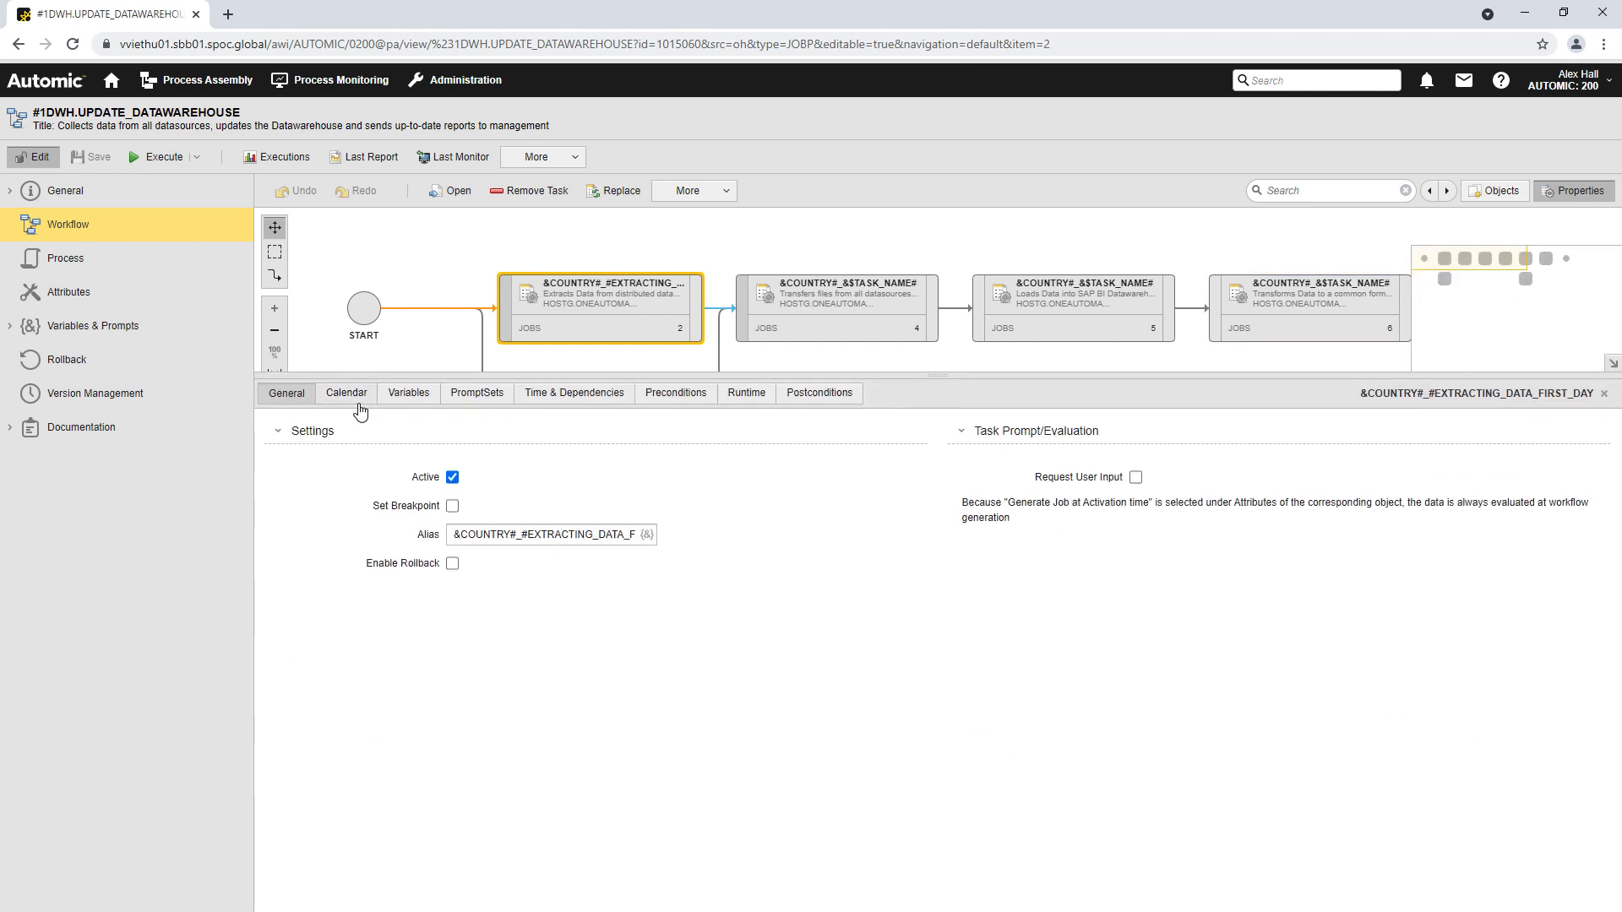
Give the first extracting task an EVERY_MONDAY calendar condition and inspect its details summary
left_click(346, 392)
type("mon")
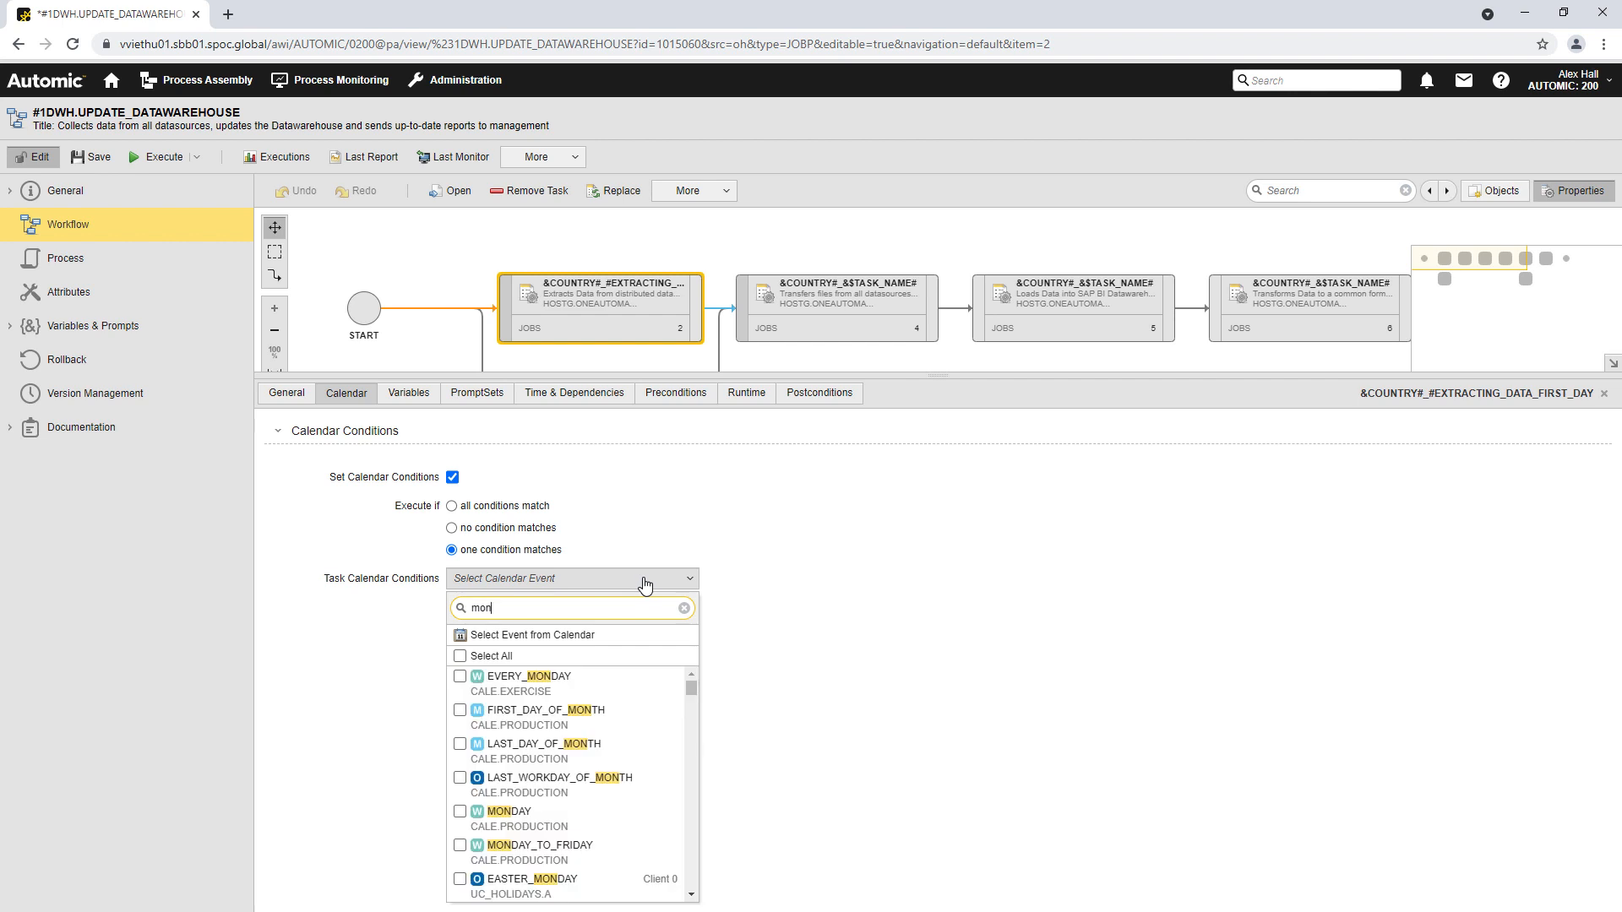
left_click(526, 676)
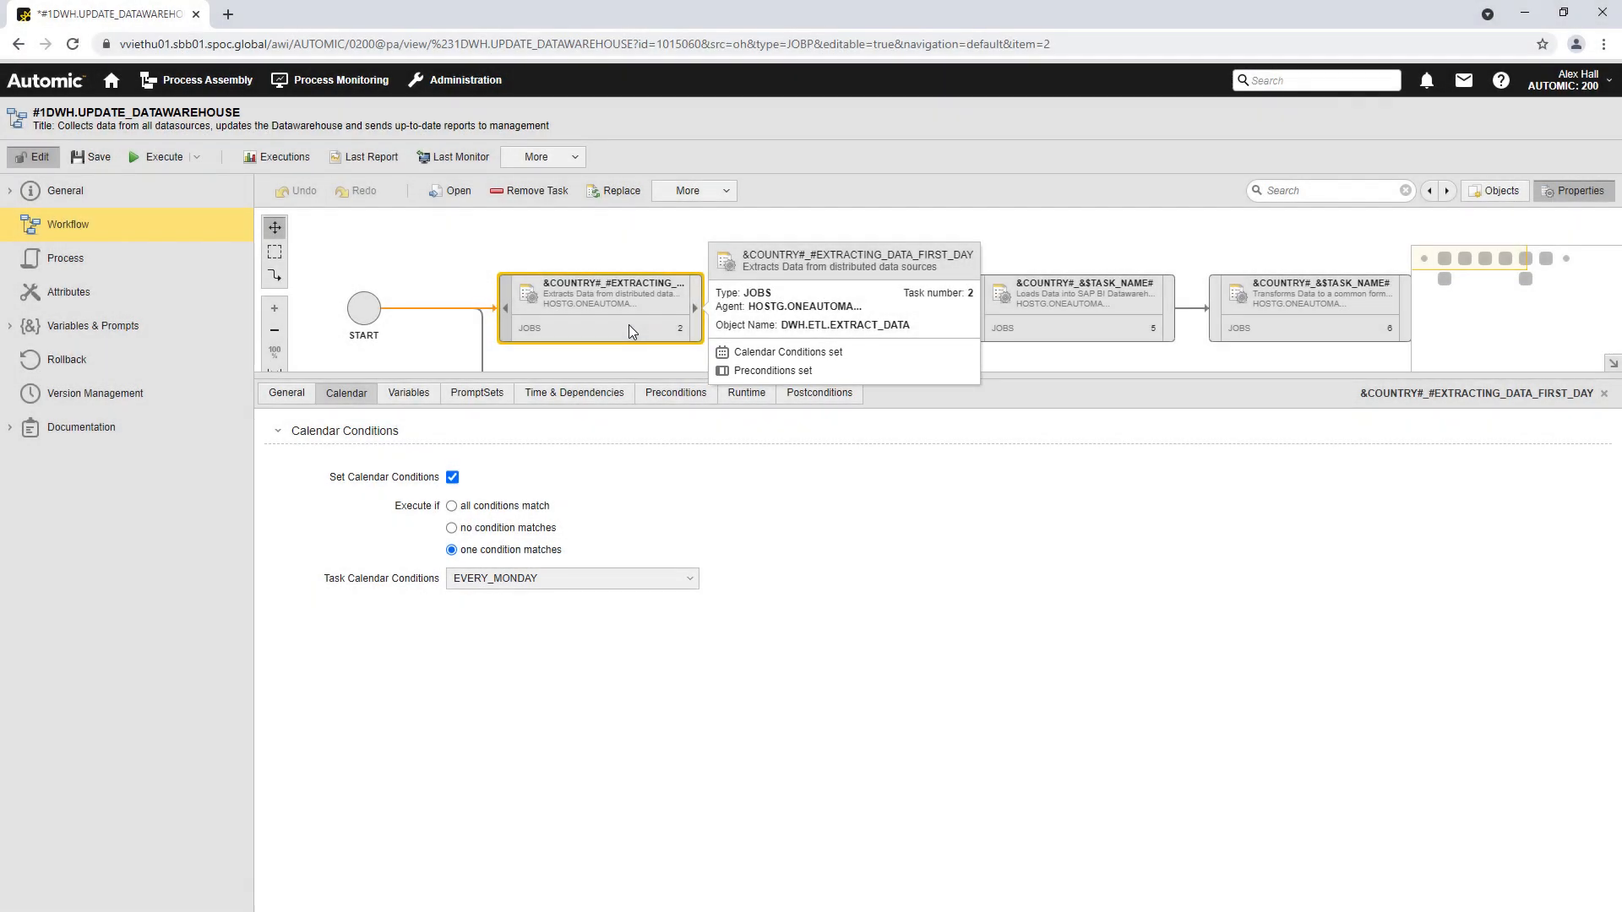
left_click(341, 80)
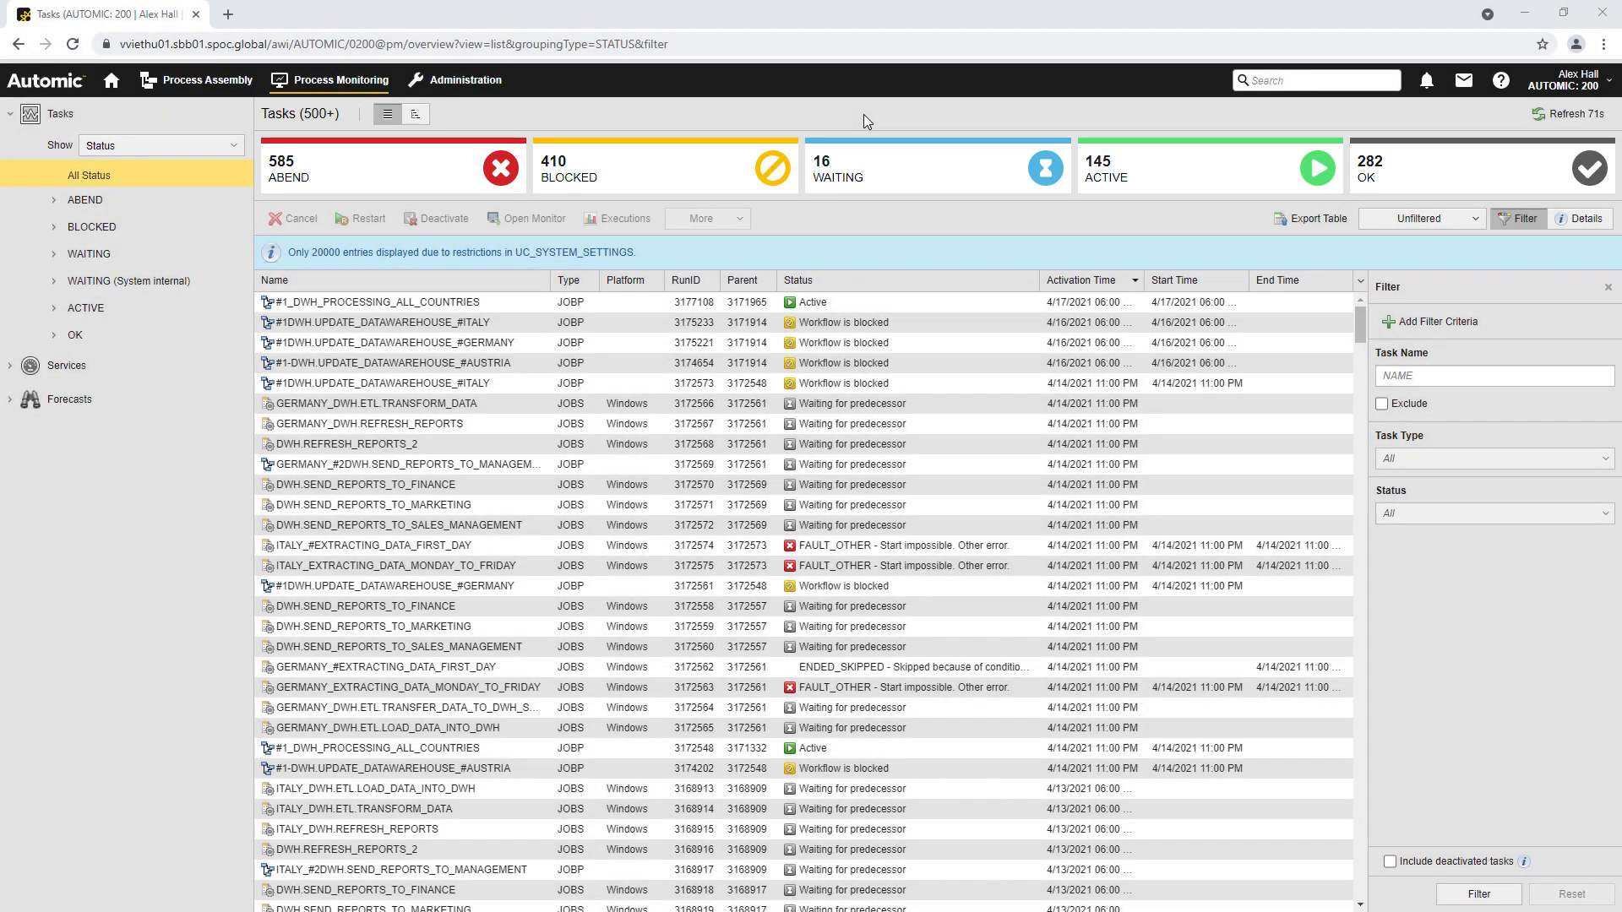
mouse_move(451, 162)
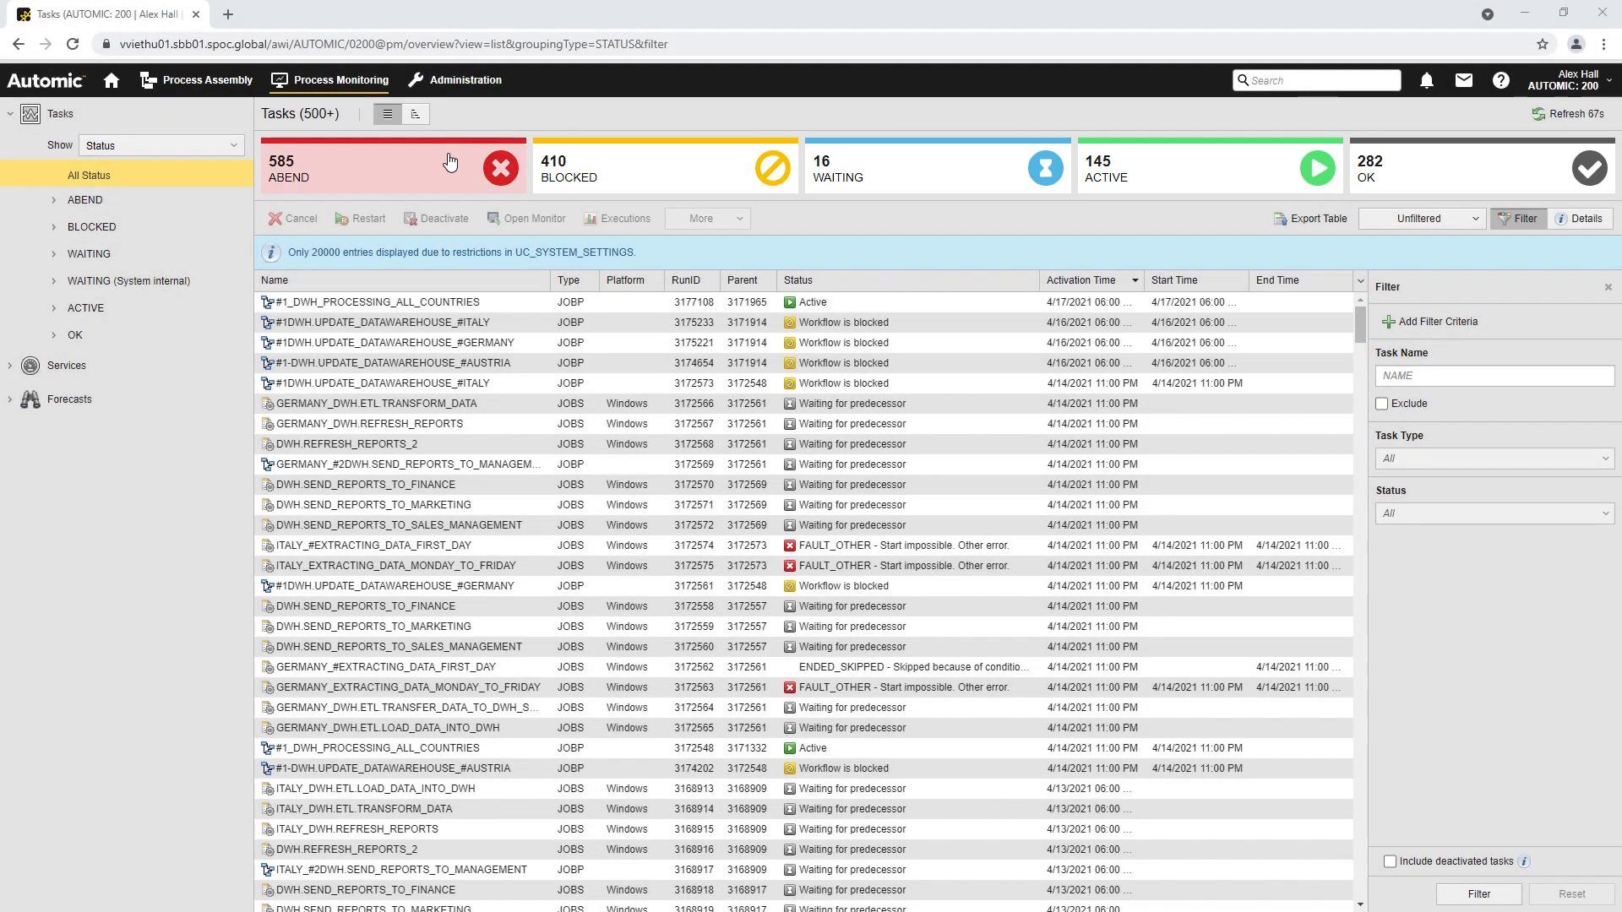
Filter the task list by the ABEND status tile, then by BLOCKED
left_click(391, 166)
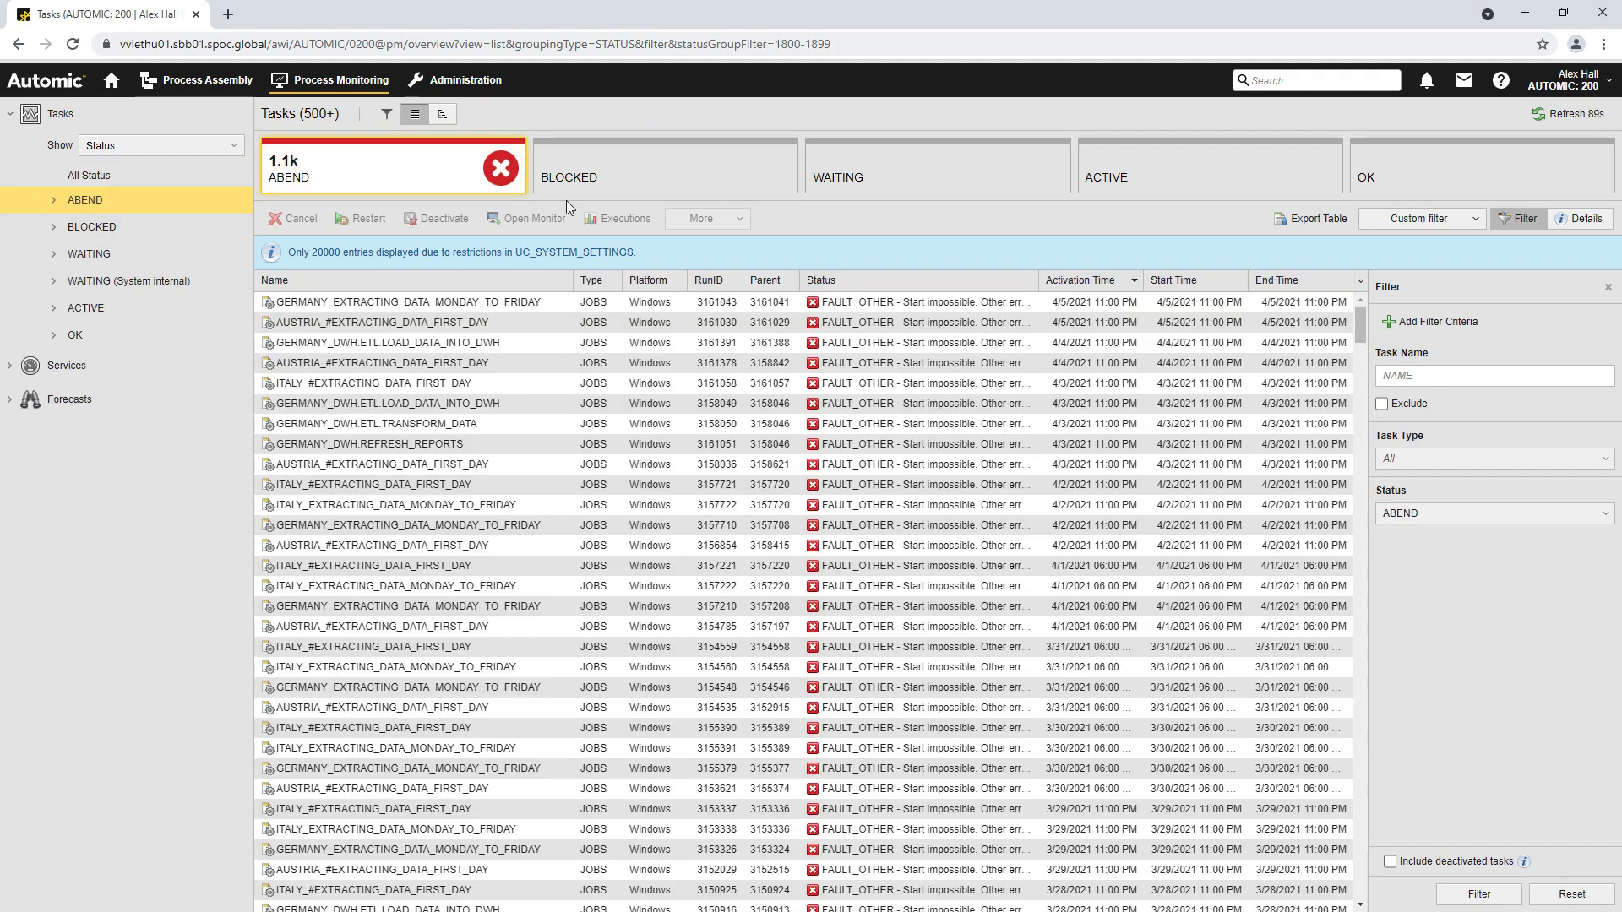
mouse_move(641, 184)
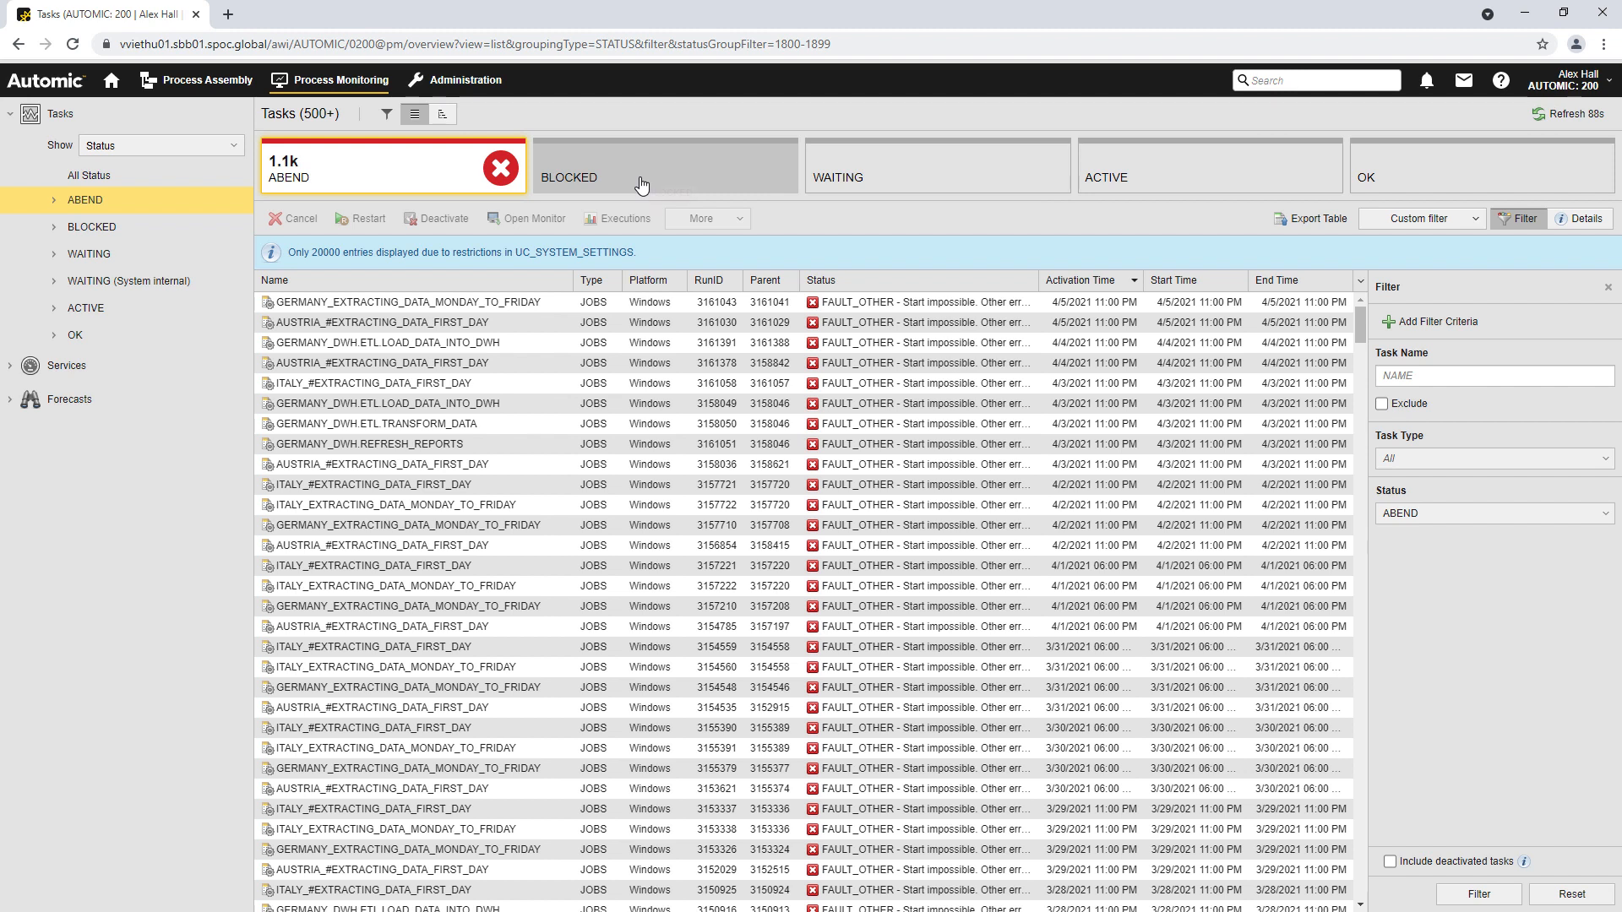
left_click(664, 165)
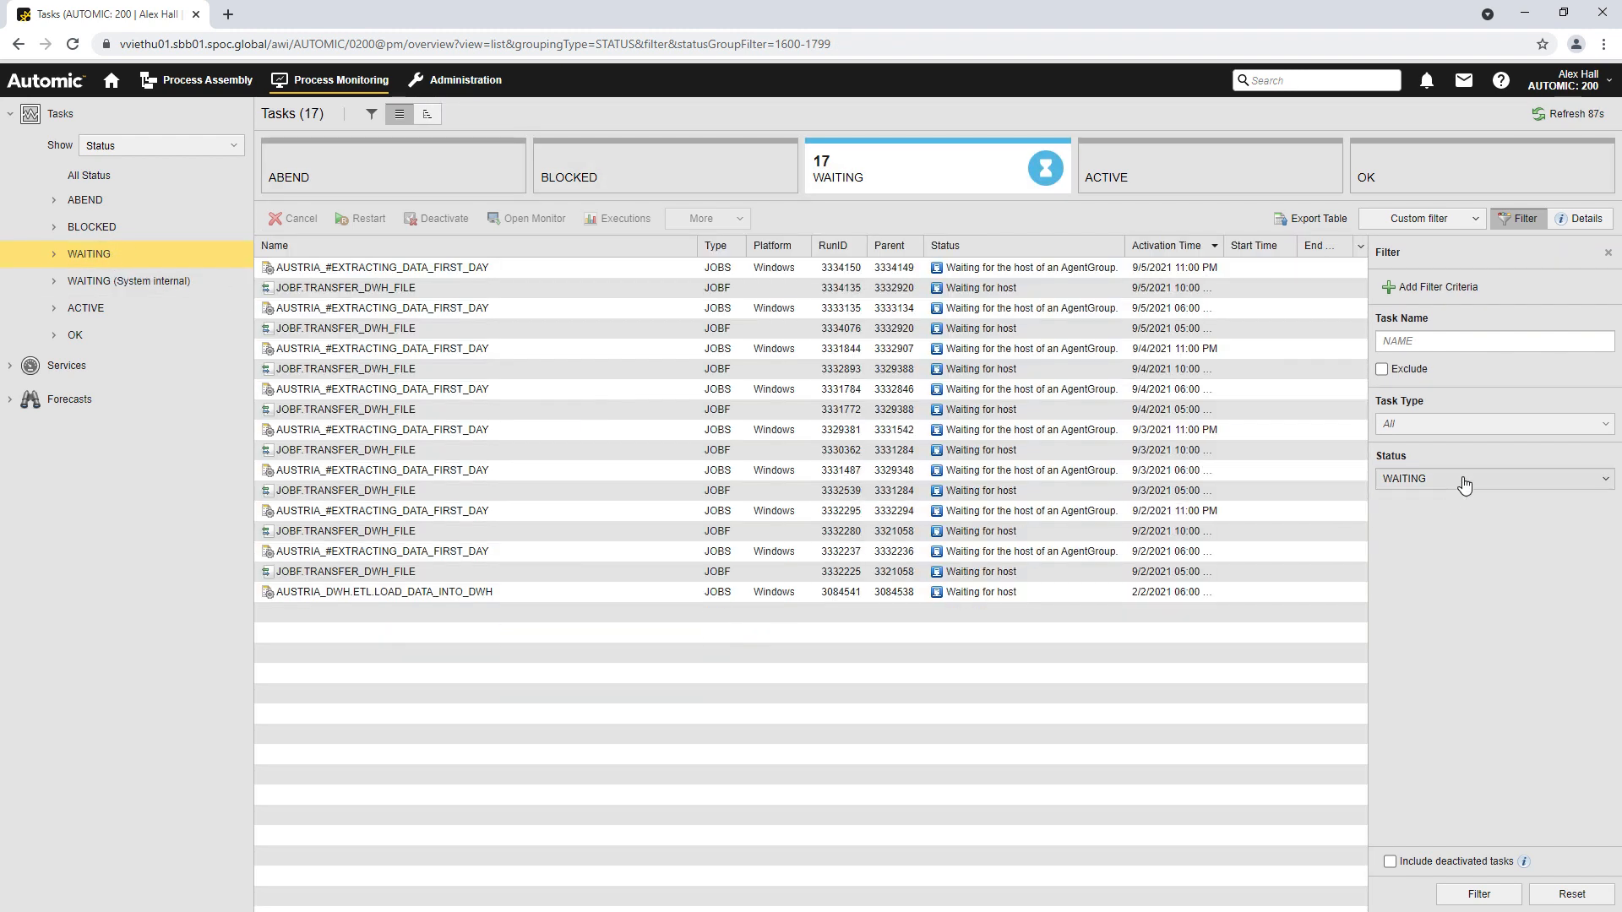
Tick BLOCKED in the Status filter dropdown alongside WAITING
left_click(1490, 479)
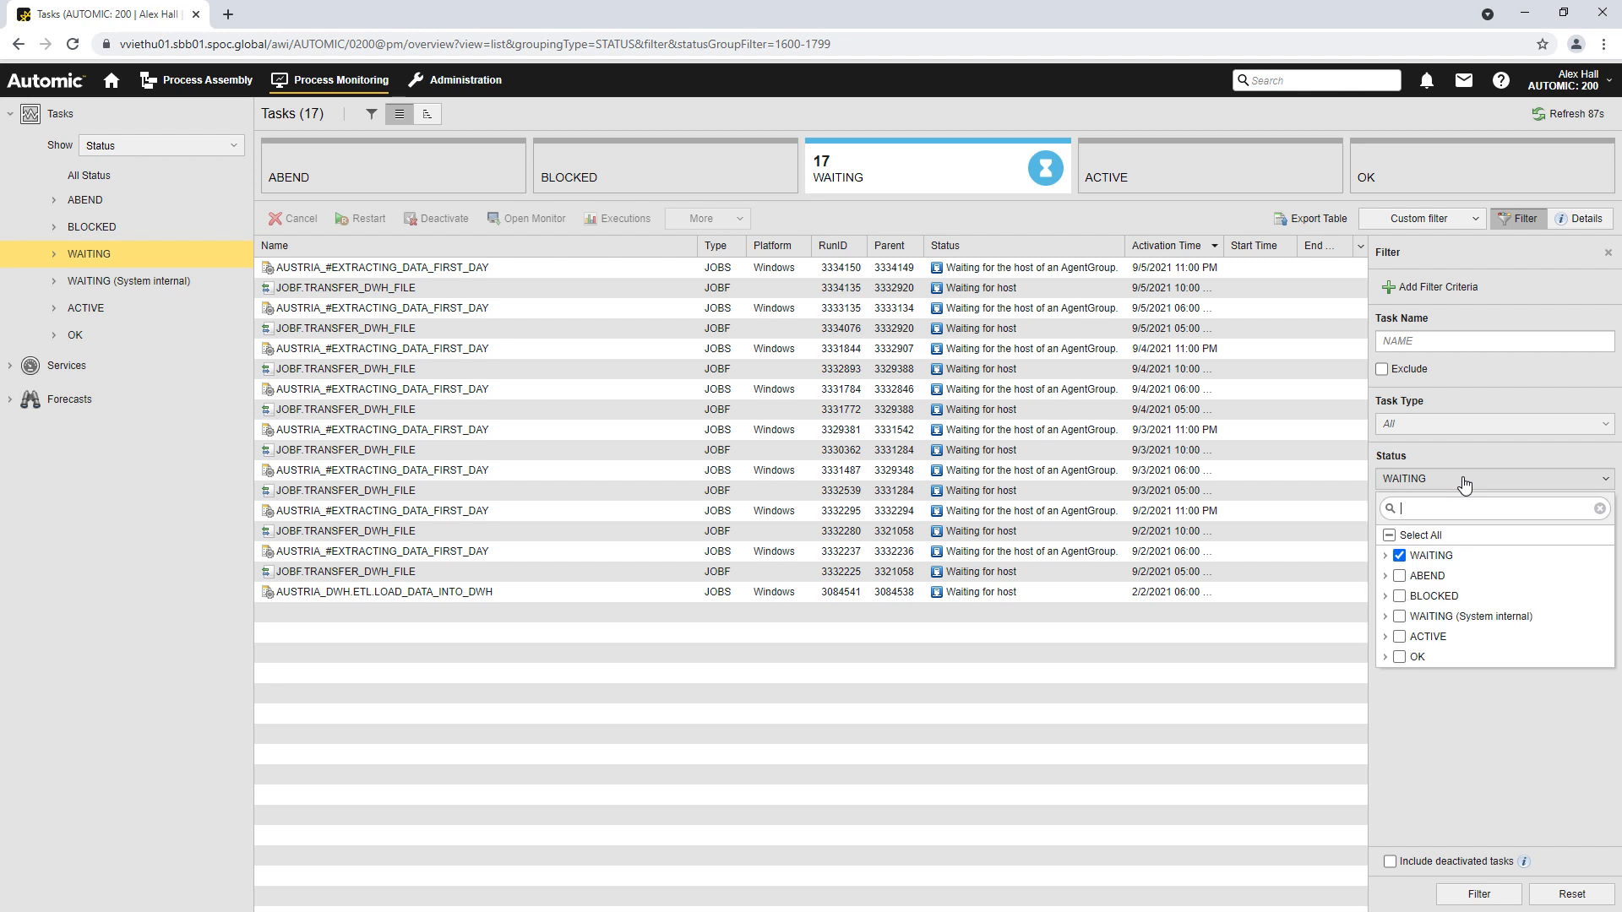
left_click(1489, 508)
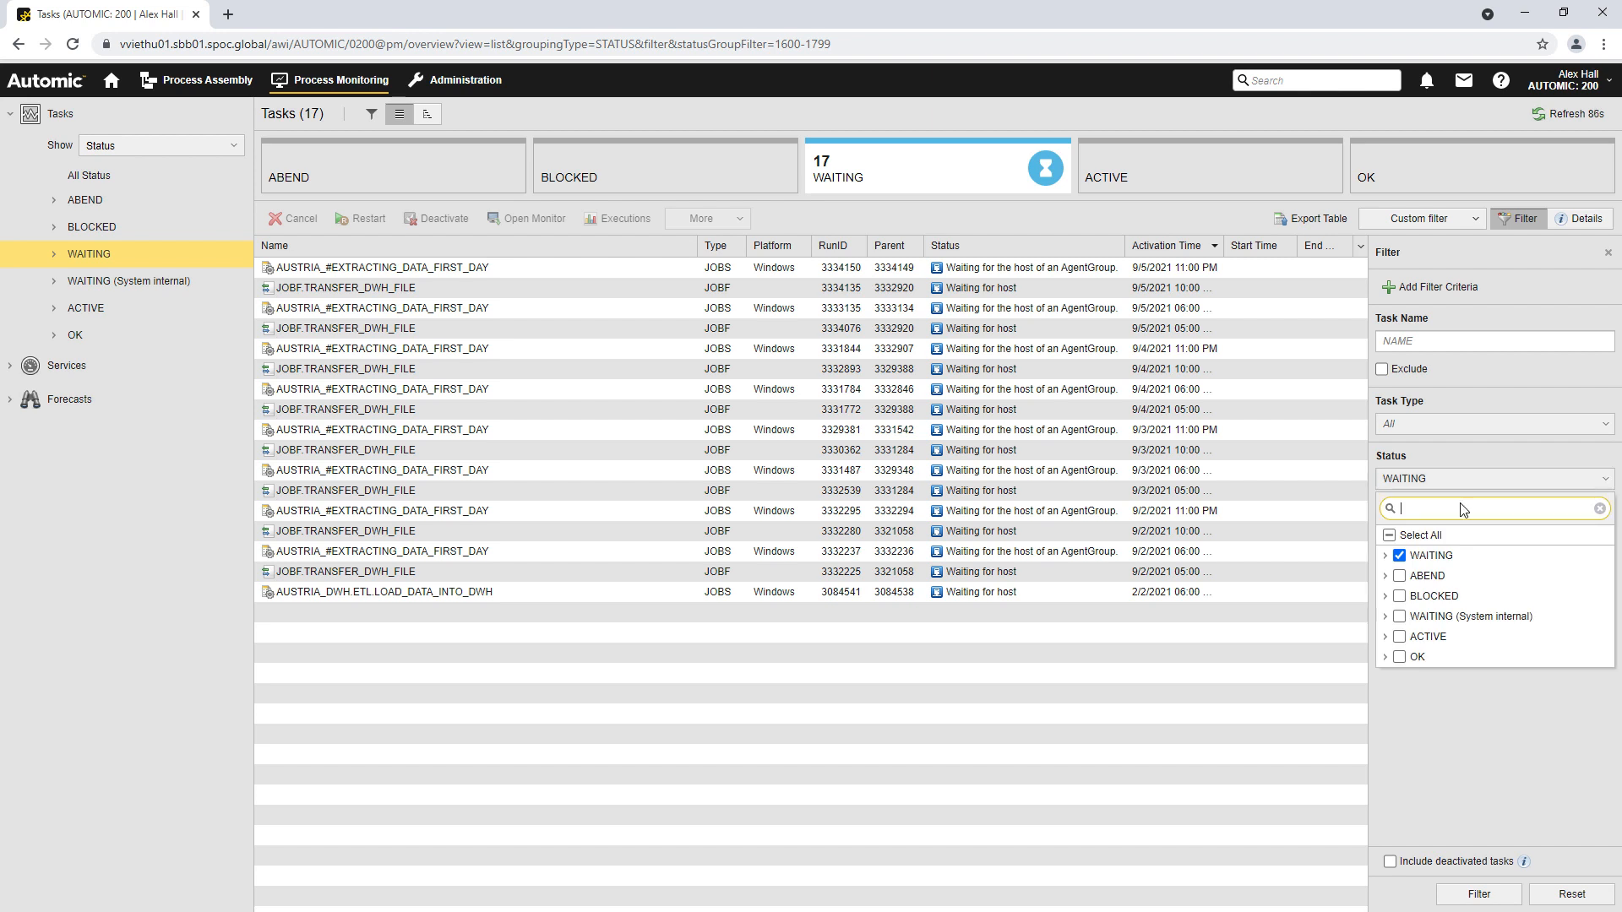
left_click(1399, 596)
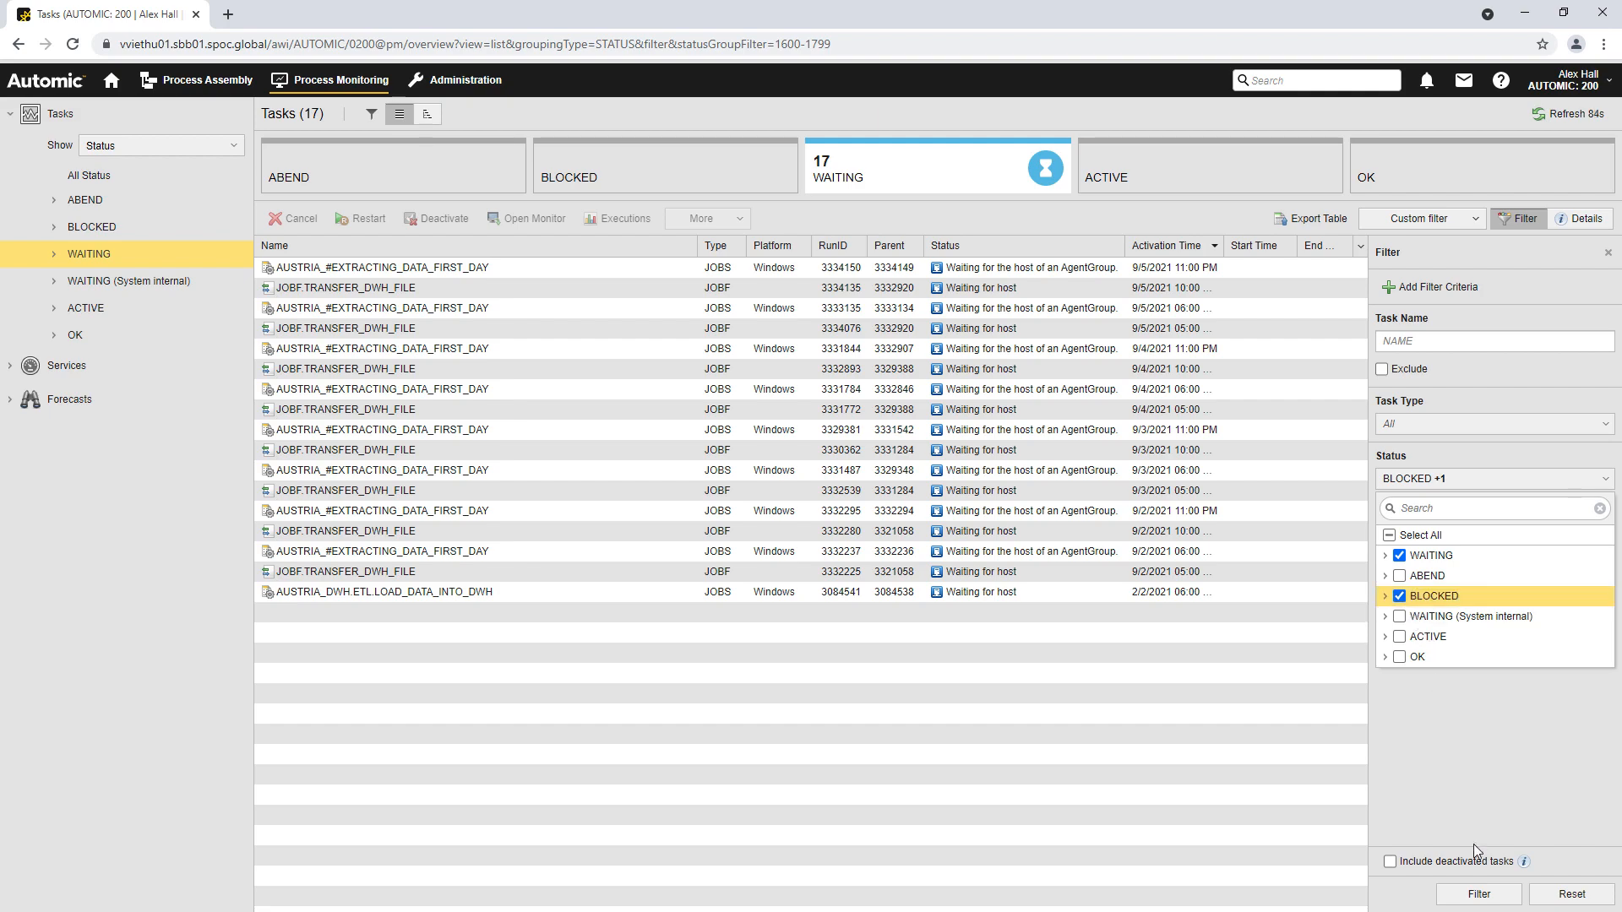